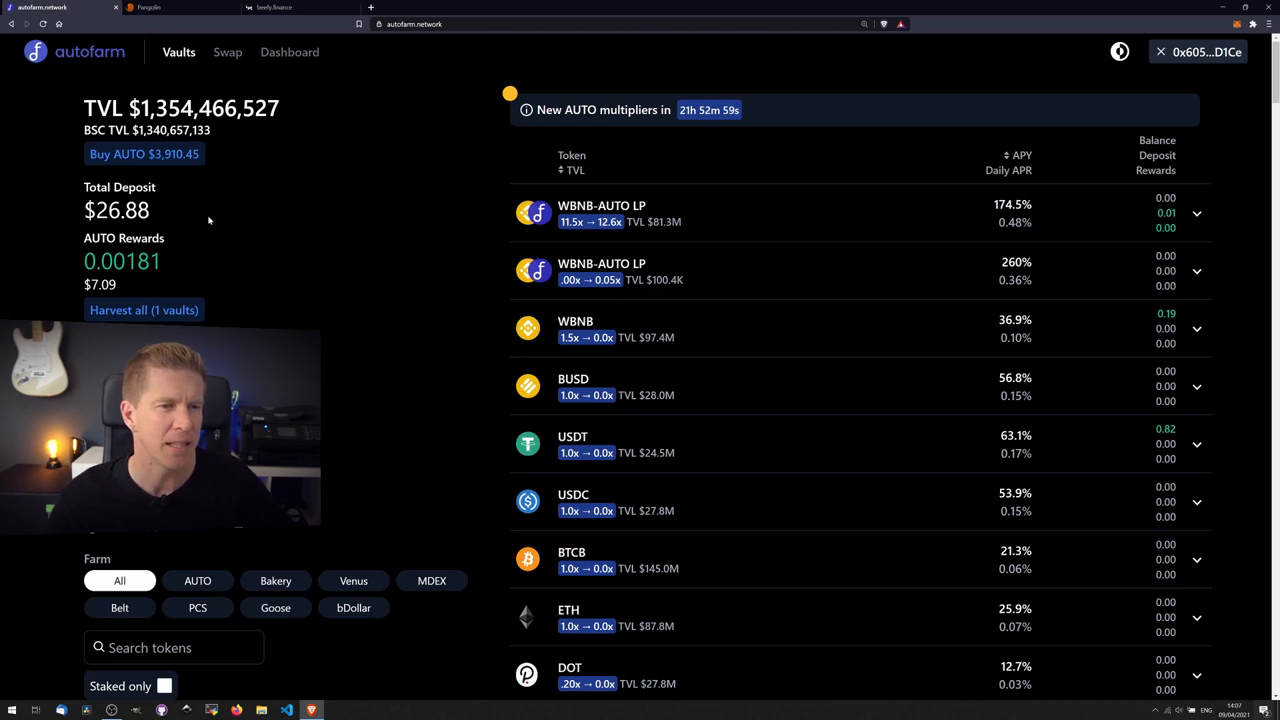
mouse_move(195, 280)
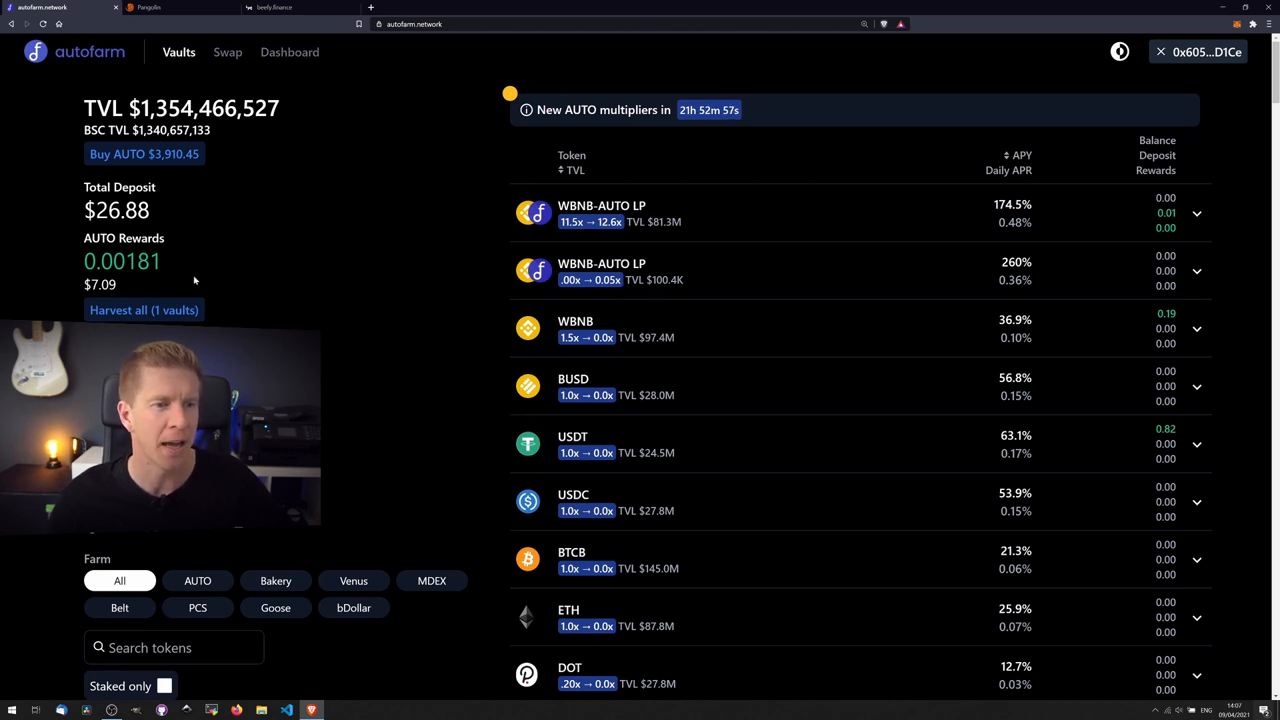
mouse_move(618, 206)
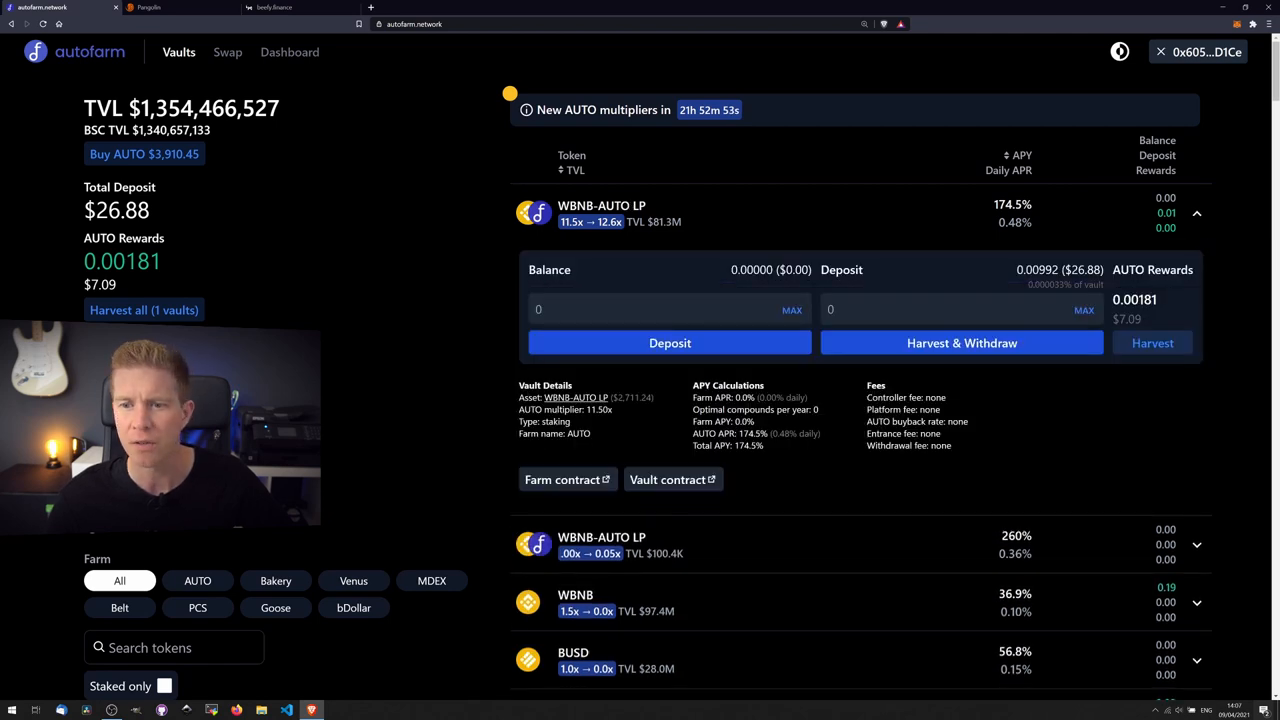
Withdraw the full WBNB-AUTO LP balance with MAX and Harvest & Withdraw, confirmed in MetaMask
click(1084, 309)
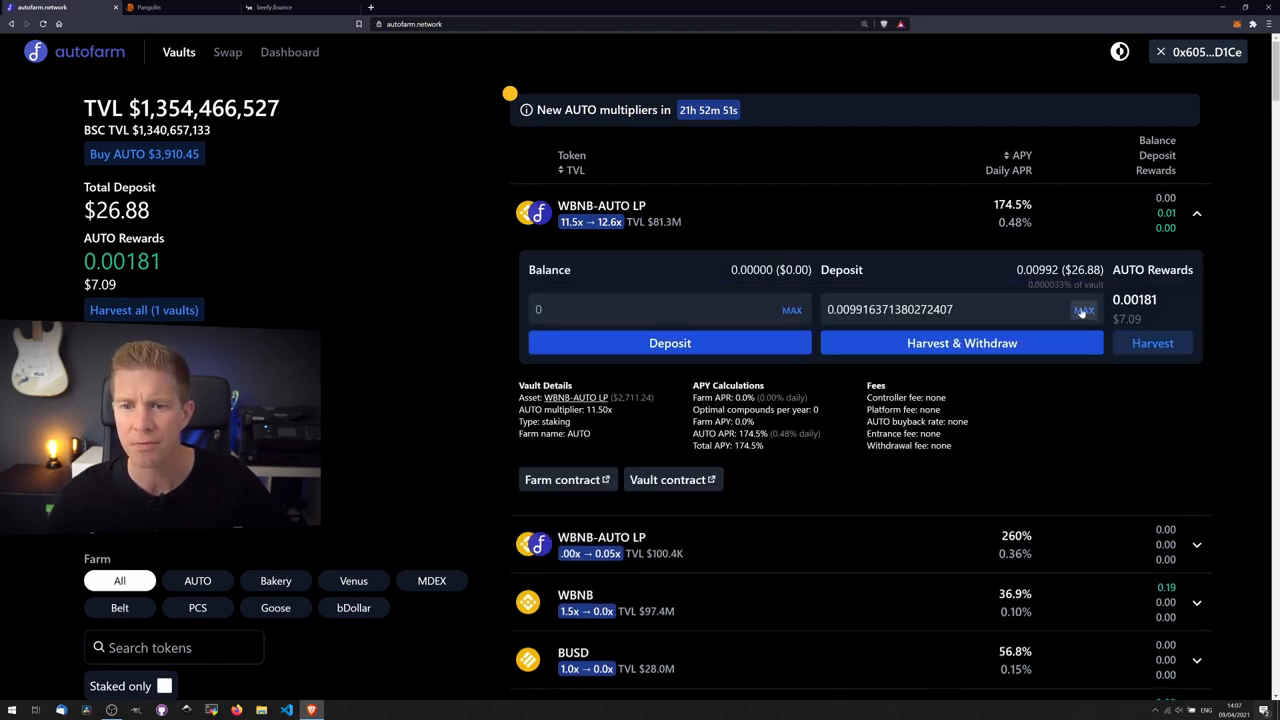
click(961, 343)
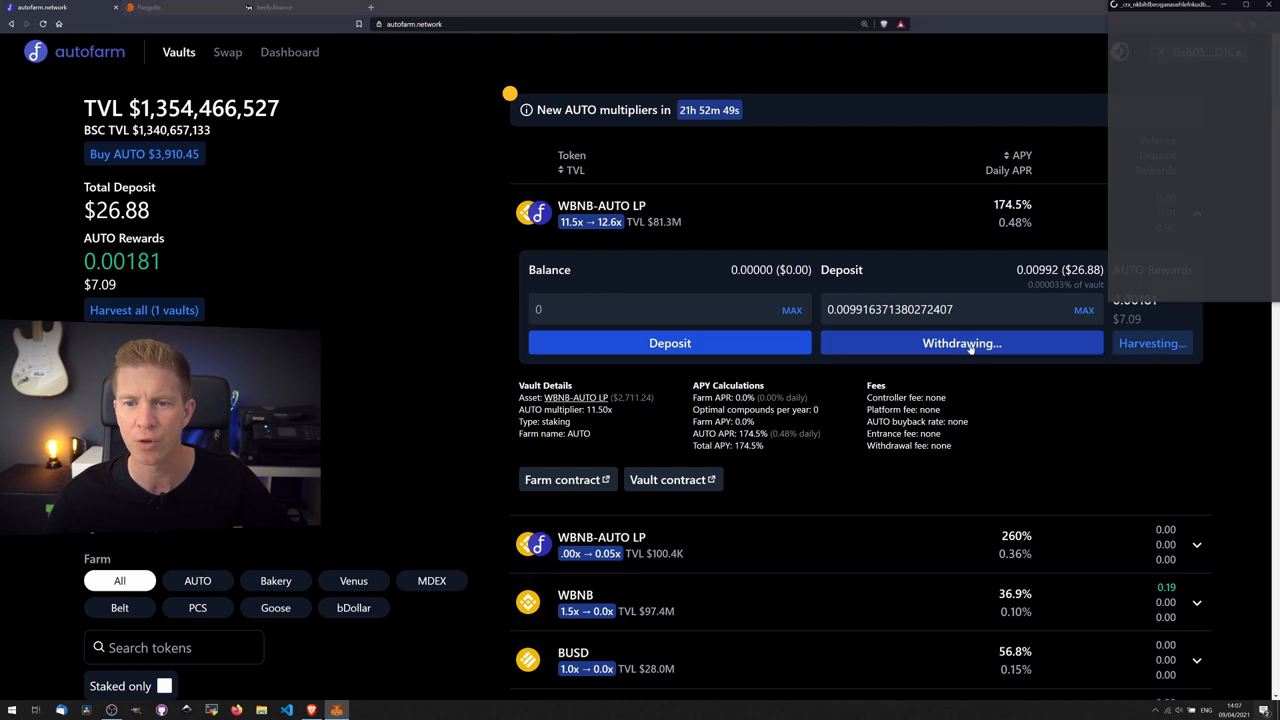
click(961, 343)
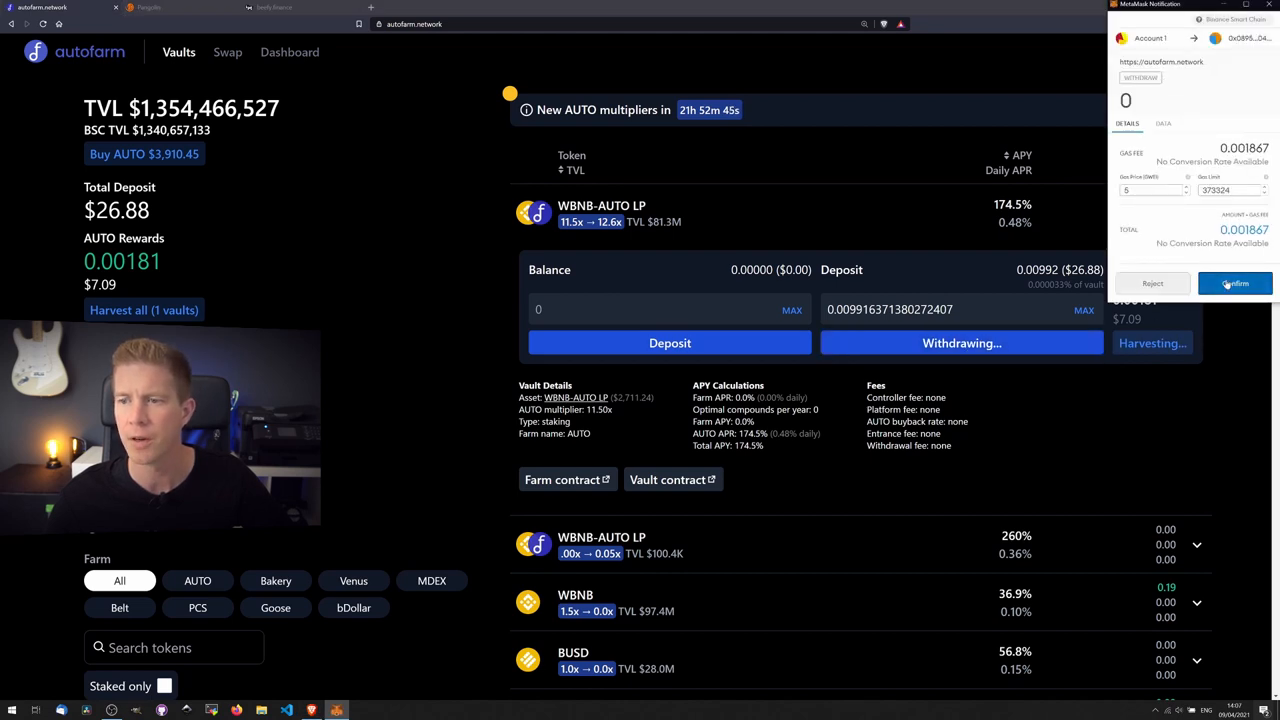
click(1235, 283)
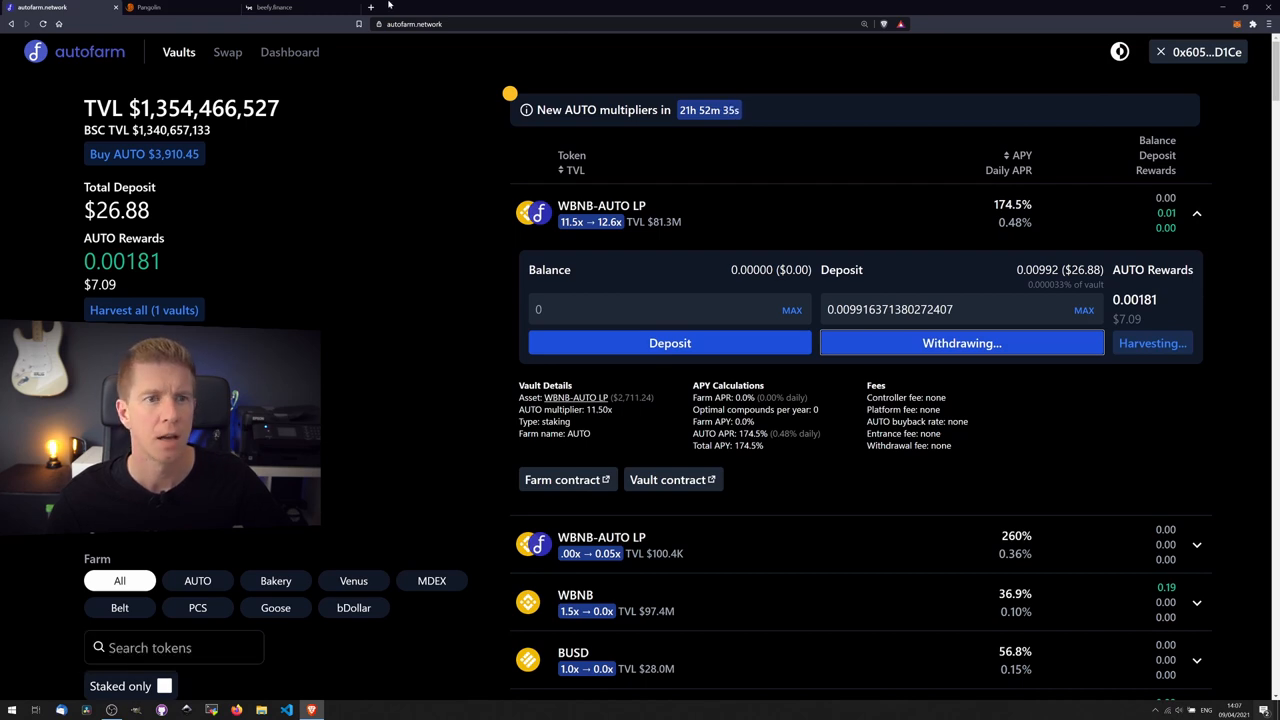
Switch to the beefy.finance tab and launch the Beefy vaults app
click(275, 8)
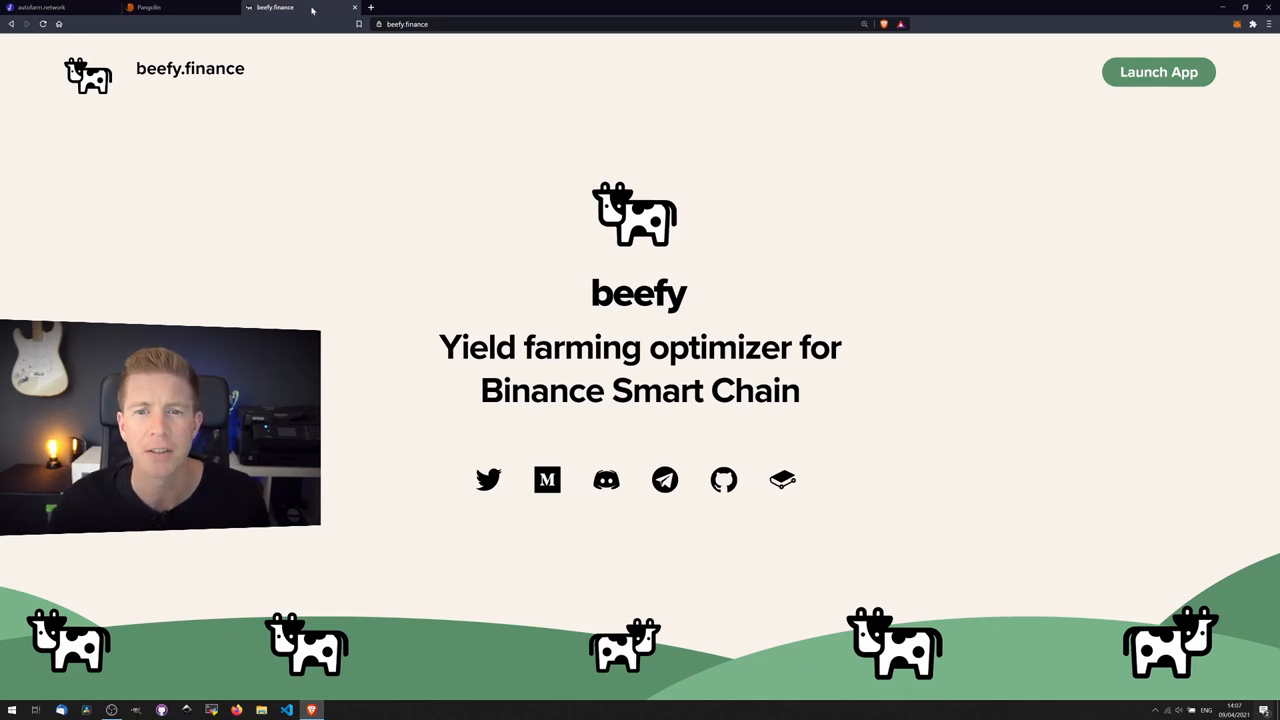
mouse_move(603, 393)
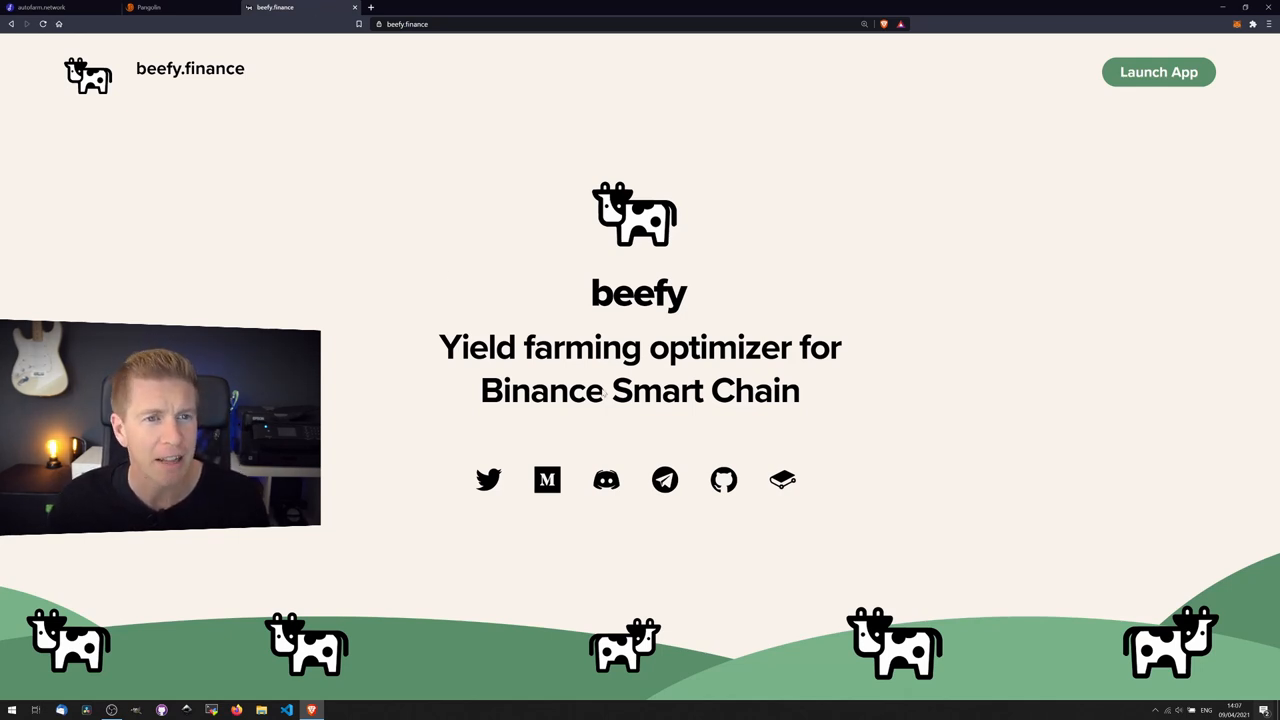
click(1158, 72)
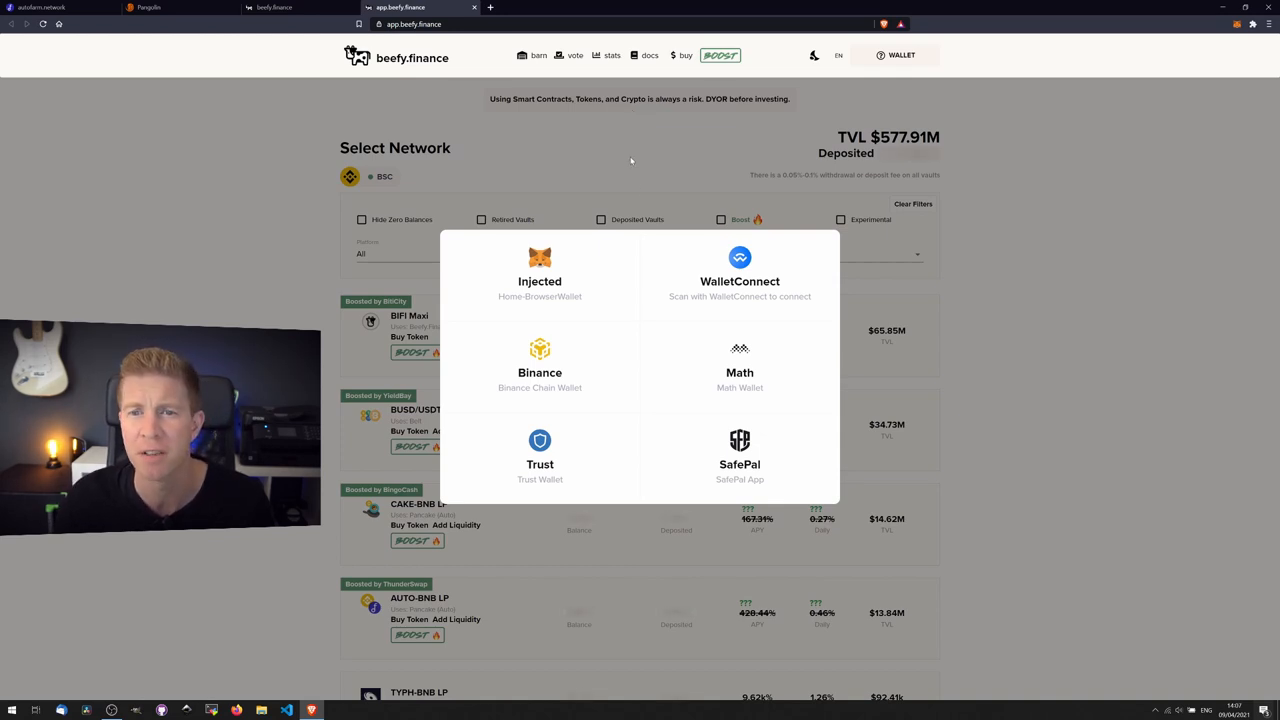
mouse_move(627, 206)
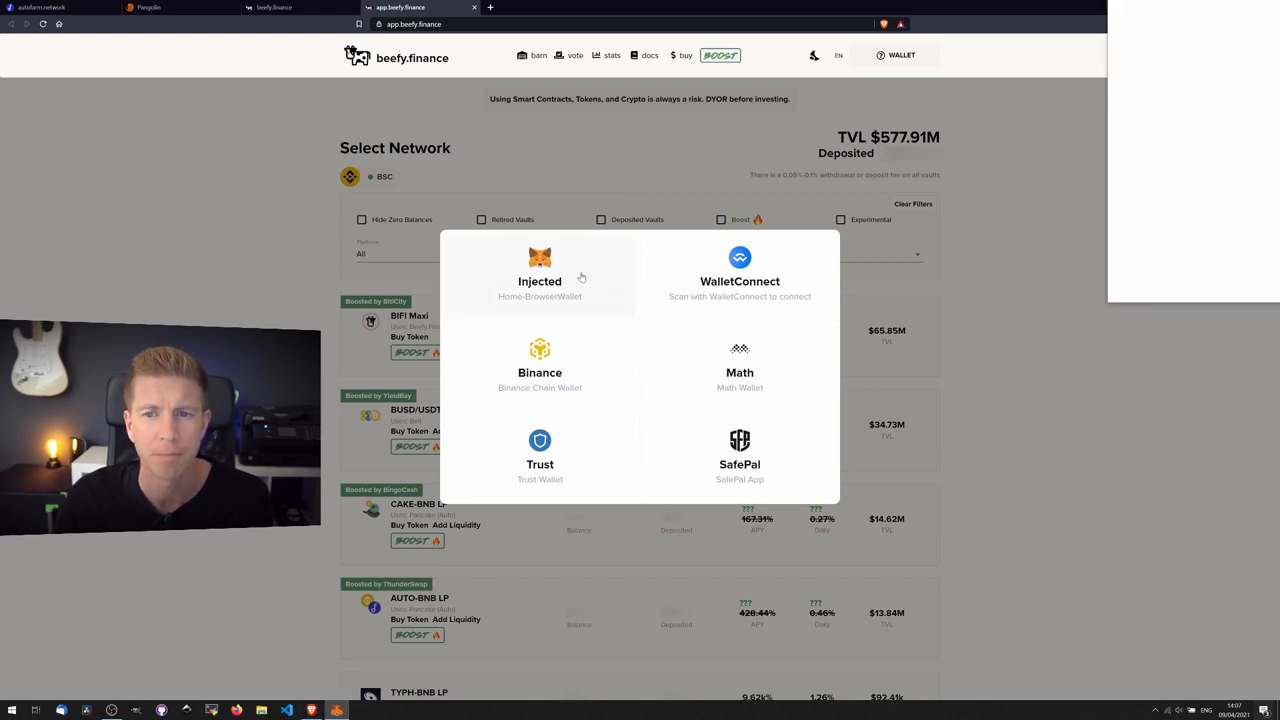
Connect MetaMask through Injected and scroll down to the AUTO-BNB LP vault
click(539, 270)
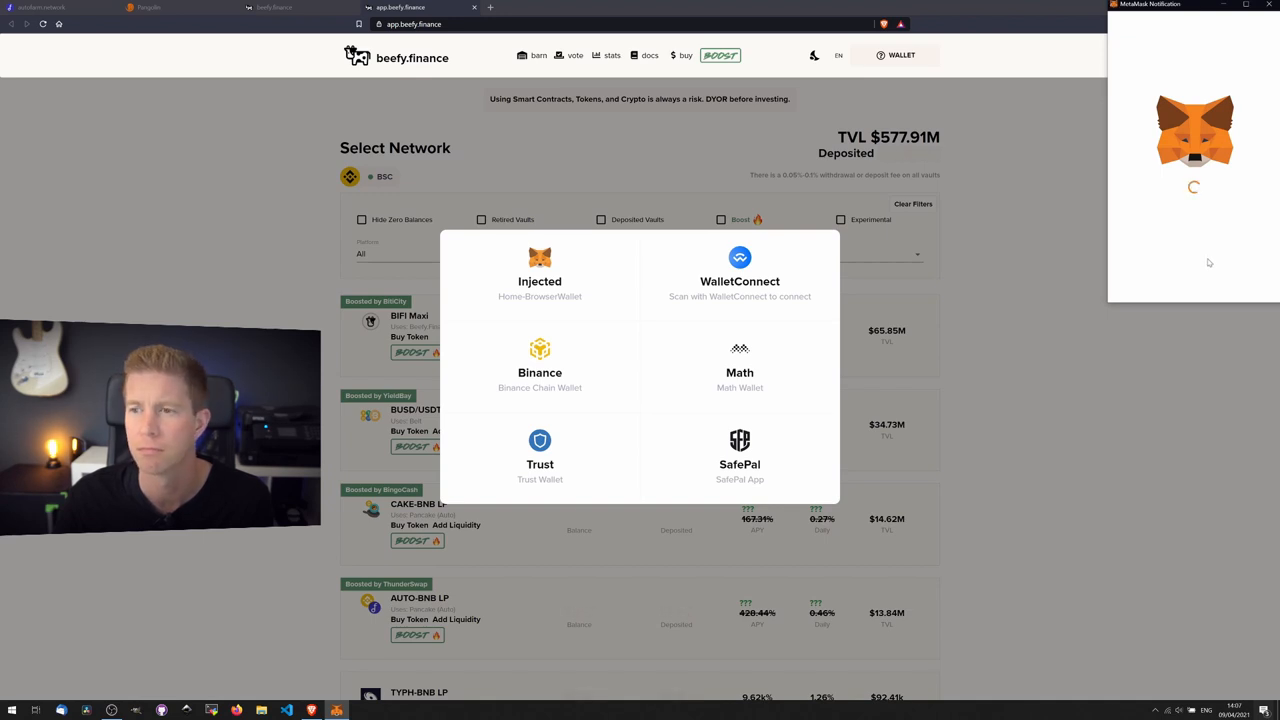
click(539, 270)
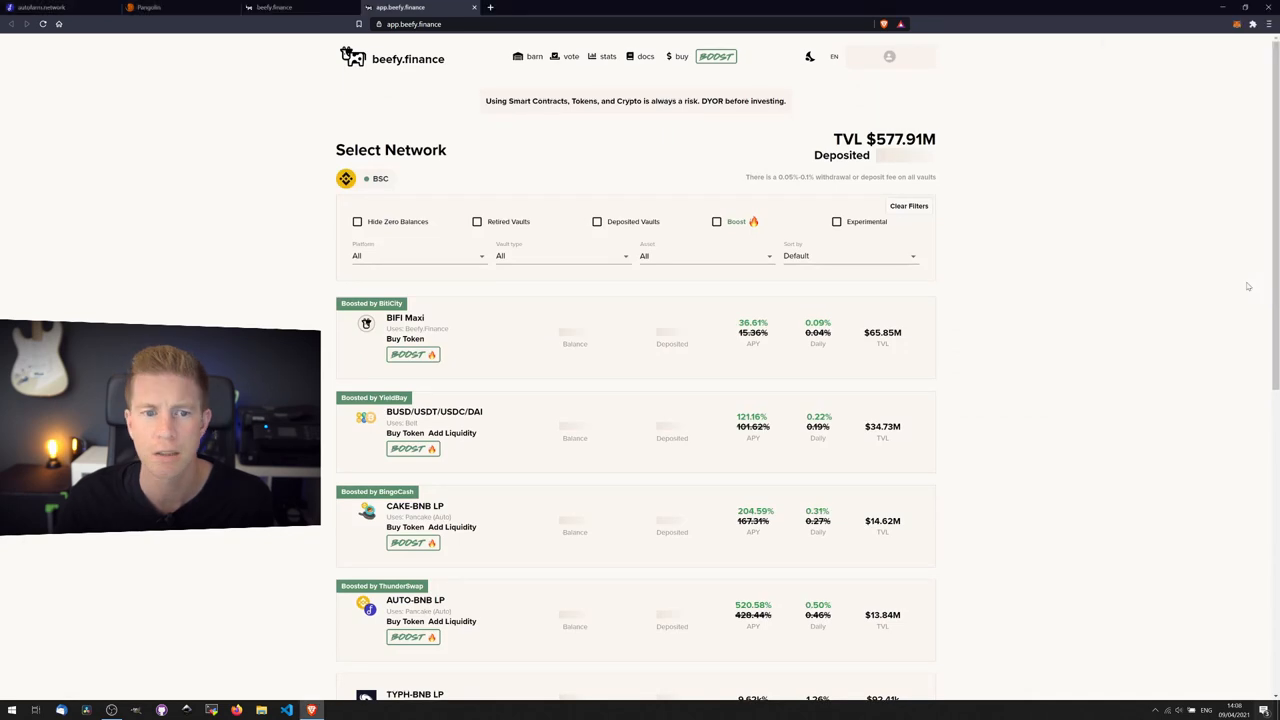
click(888, 56)
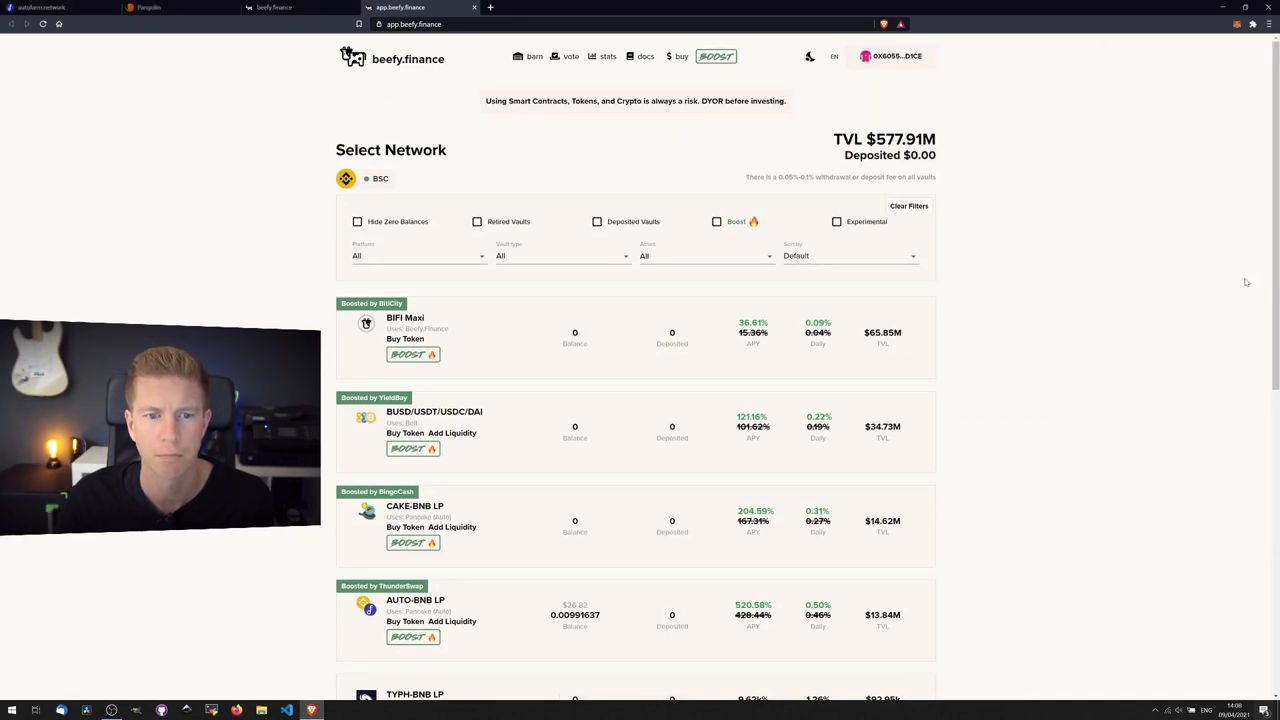
scroll(down, 3)
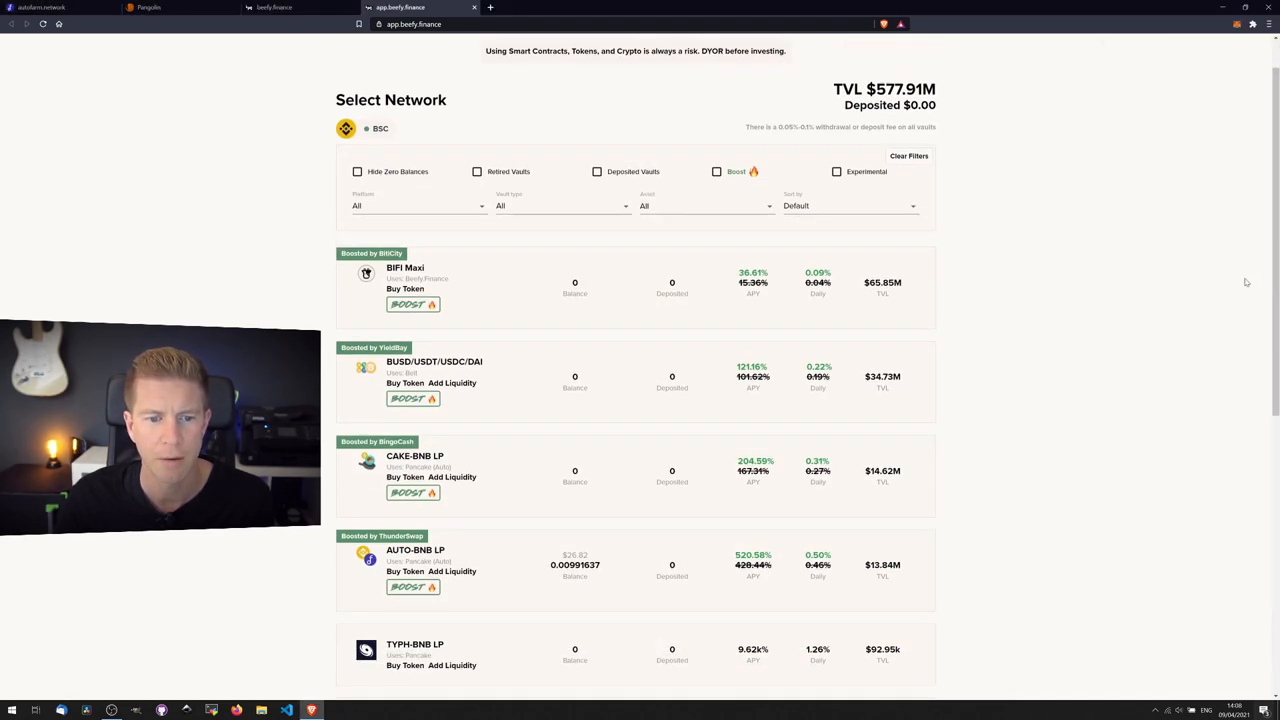
scroll(down, 3)
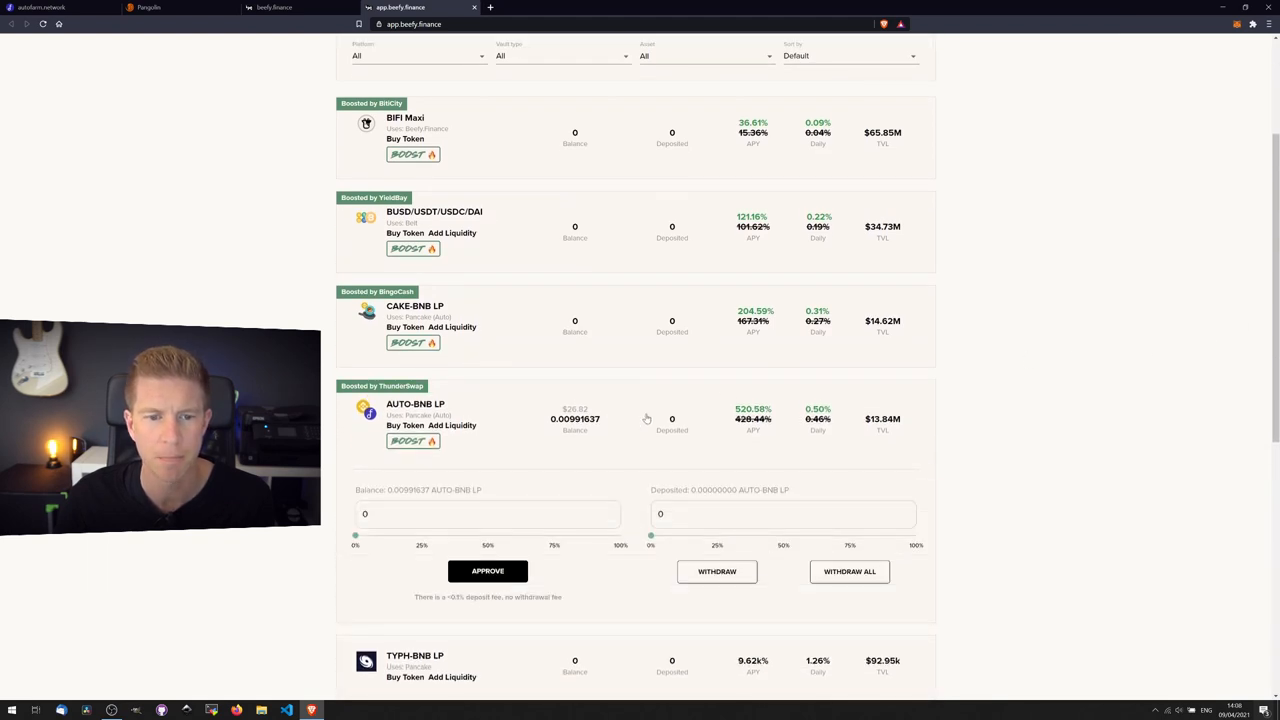
Slide the AUTO-BNB LP deposit to 100% (0.00991637) and approve Beefy's spend in MetaMask
click(488, 571)
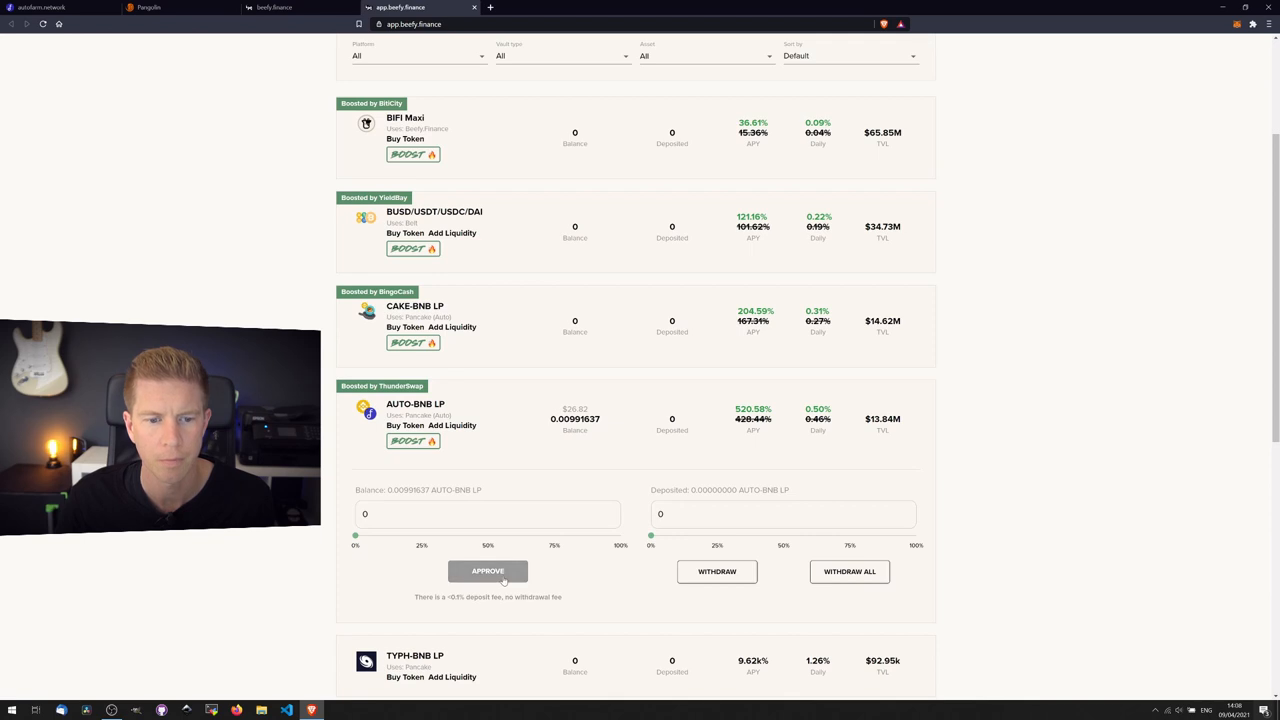
drag(355, 537, 612, 537)
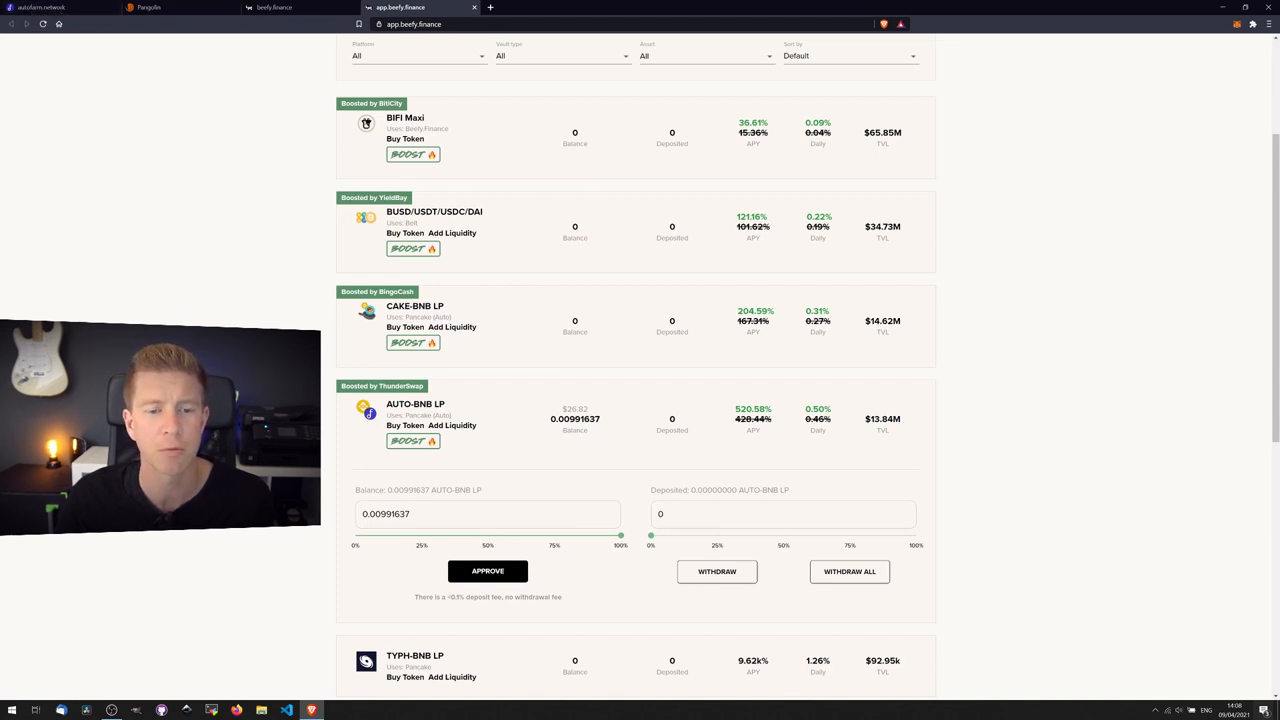
click(487, 514)
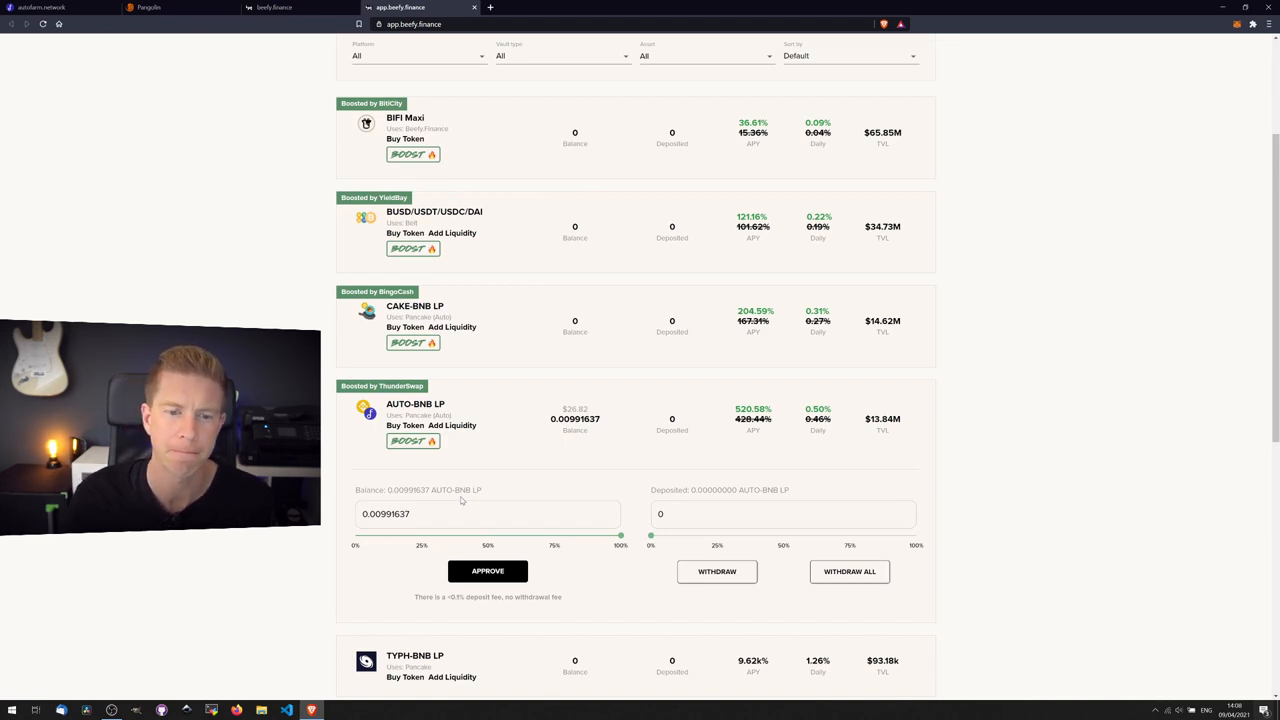
click(488, 571)
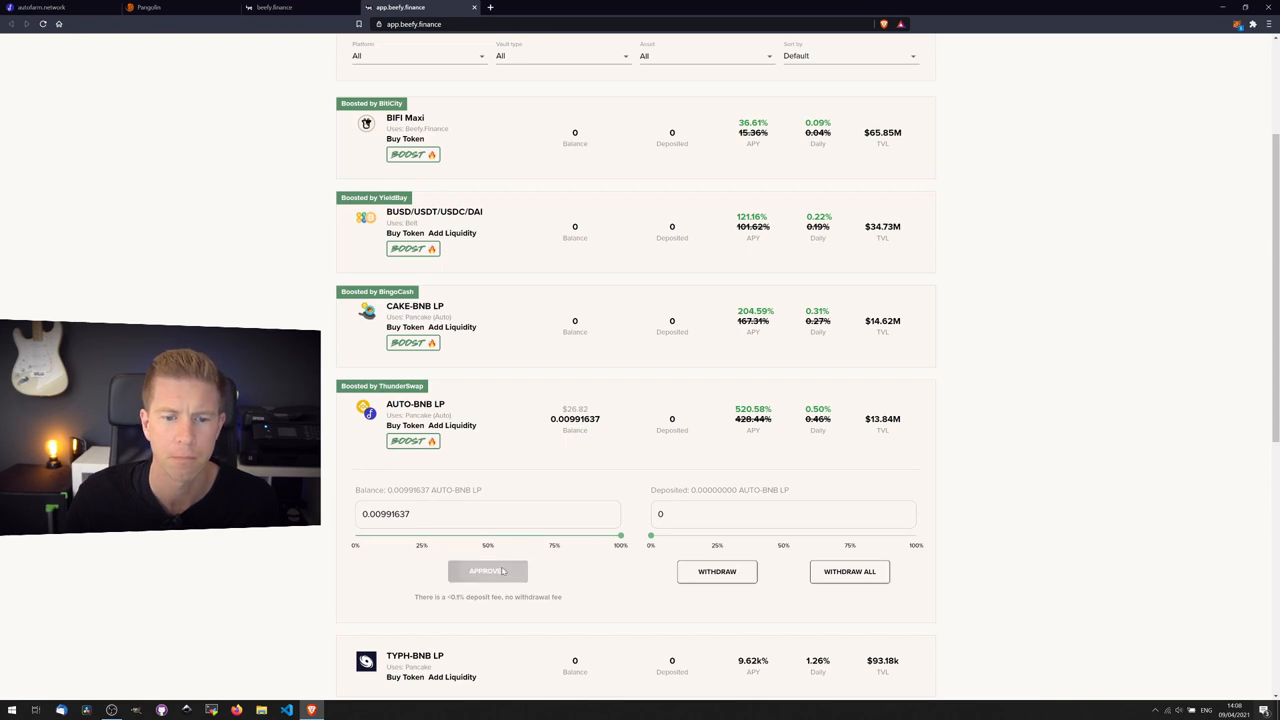
click(488, 571)
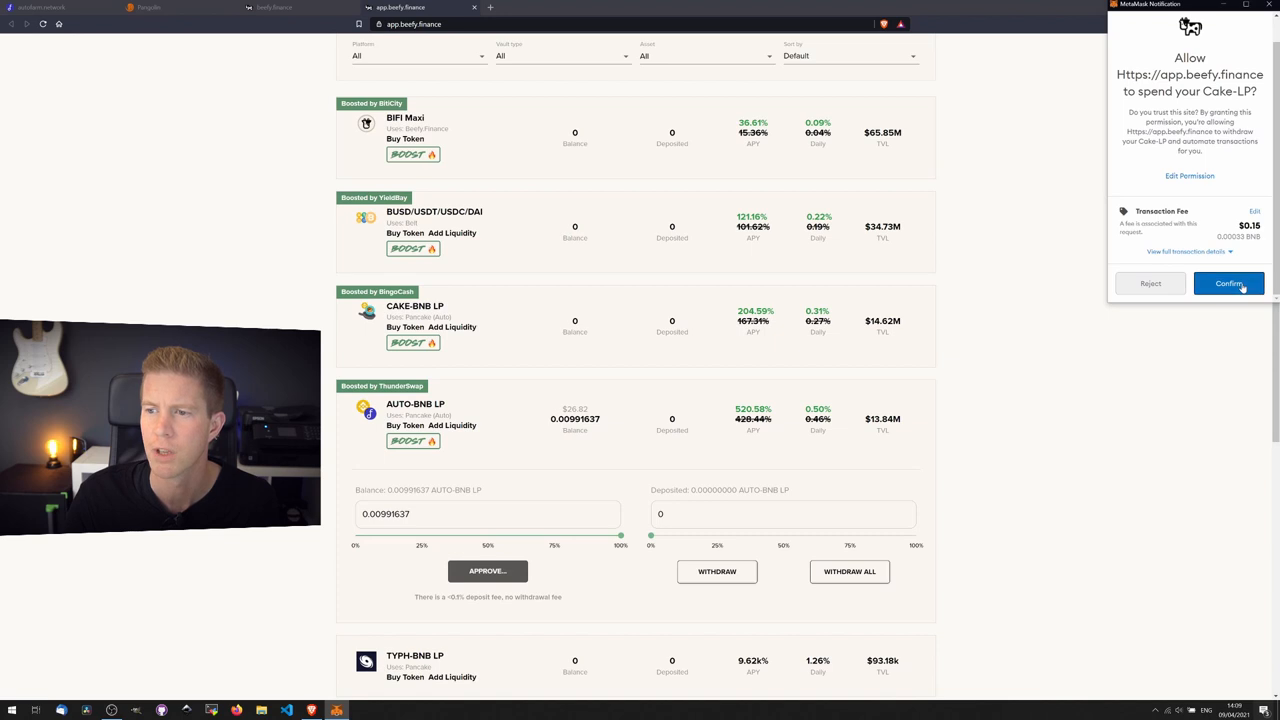
click(1229, 283)
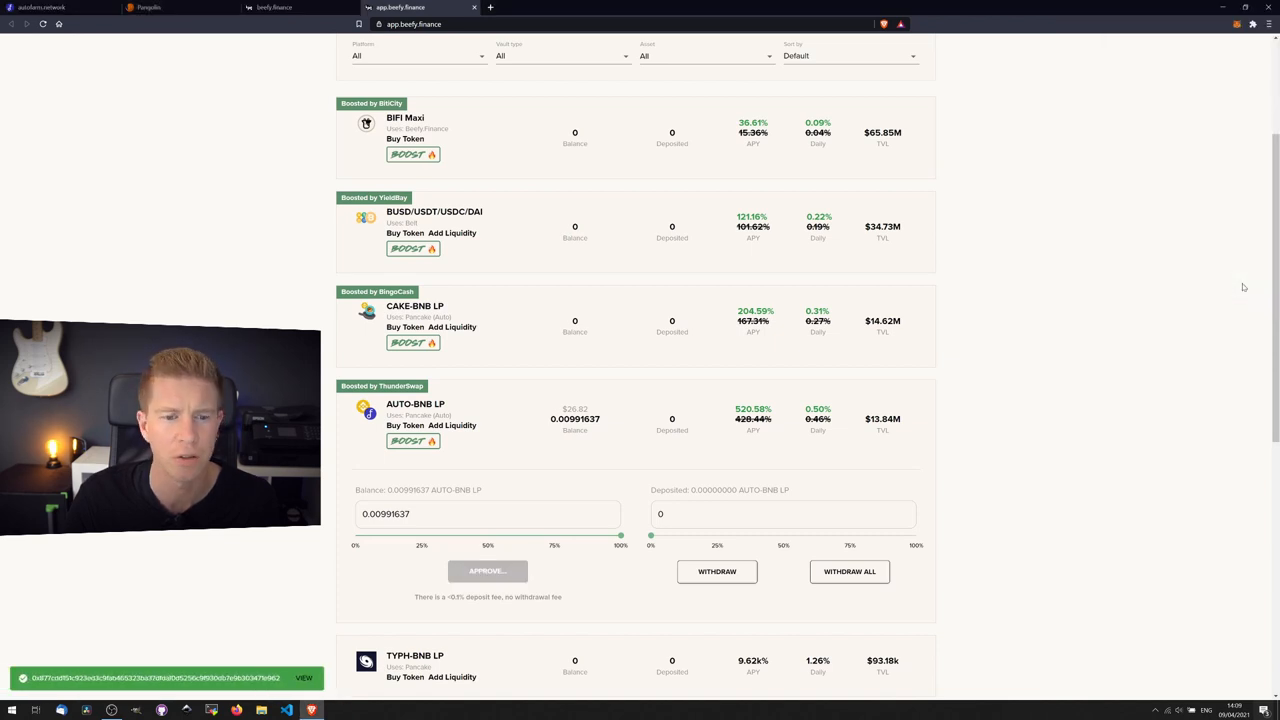
mouse_move(924, 488)
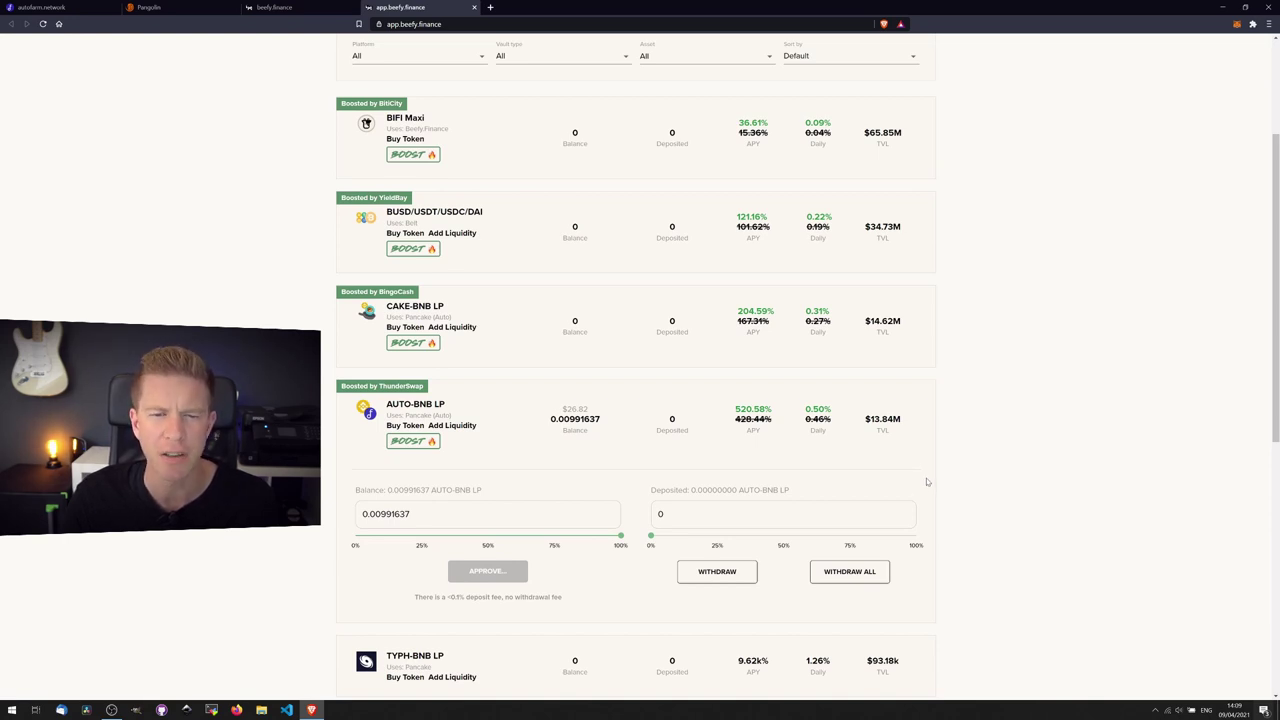
mouse_move(925, 498)
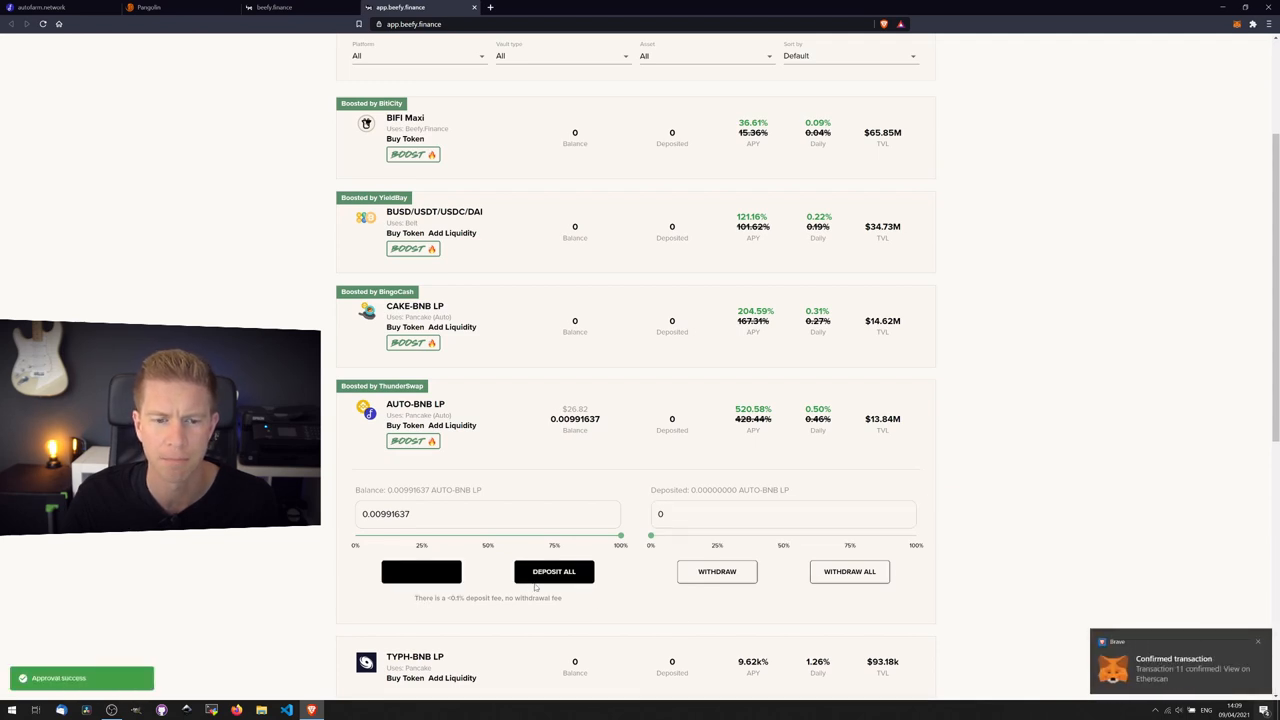
Deposit All of the AUTO-BNB LP balance and confirm the transaction in MetaMask
click(554, 571)
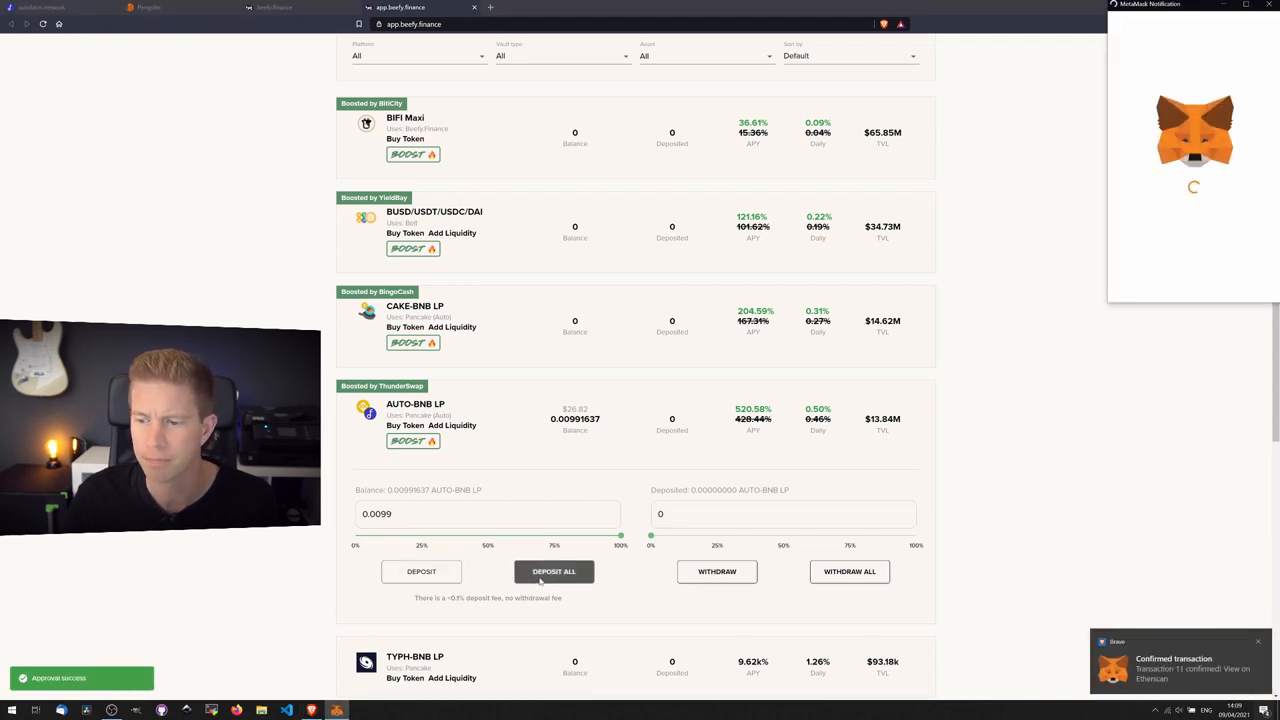
click(554, 571)
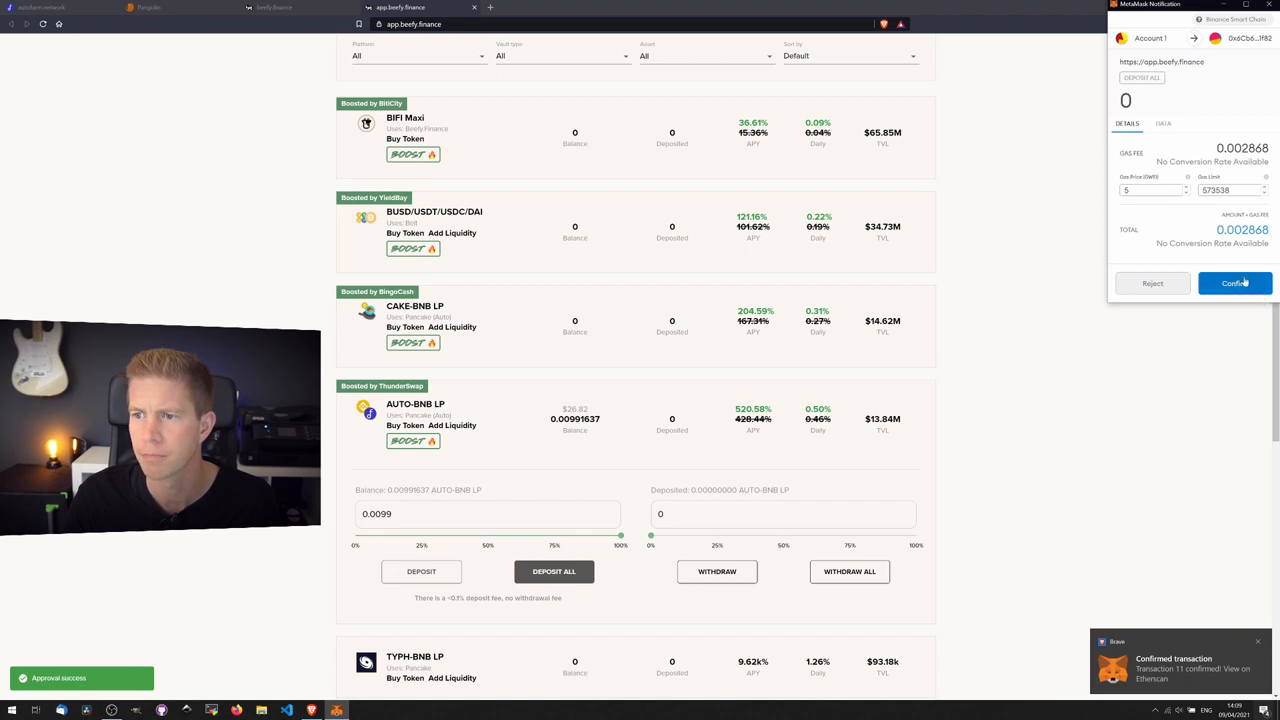
click(1234, 283)
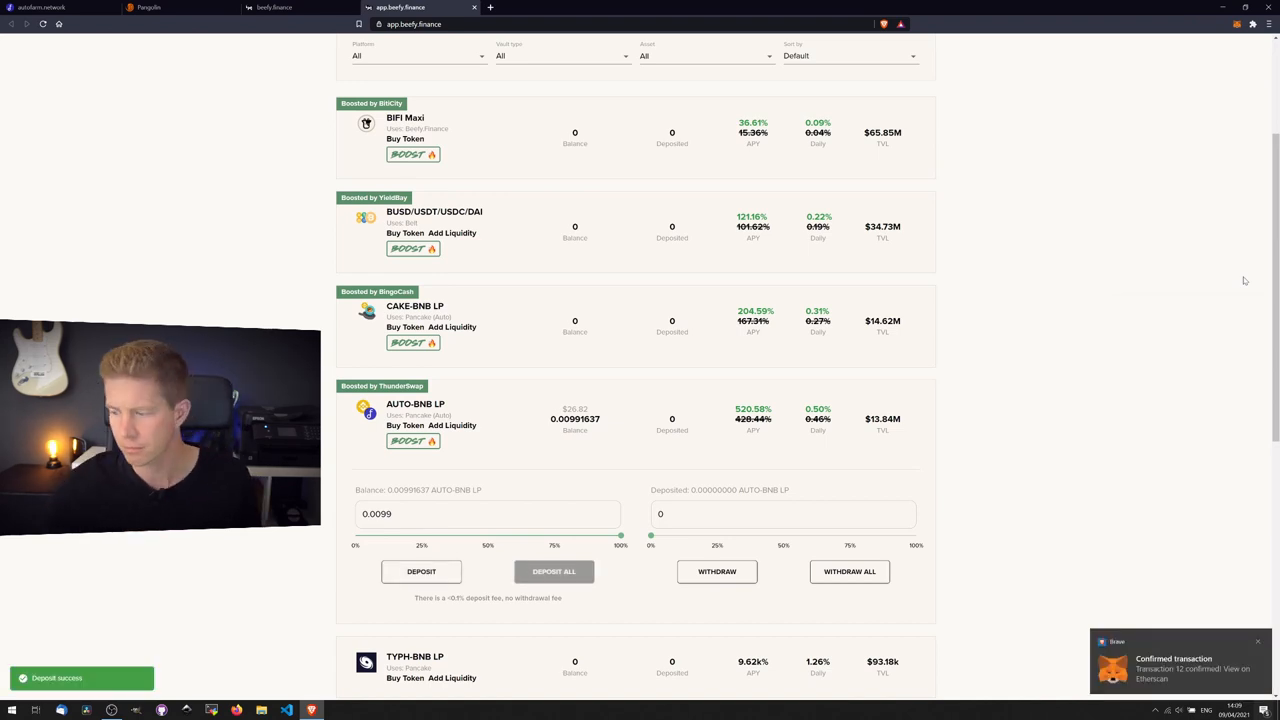
mouse_move(520, 338)
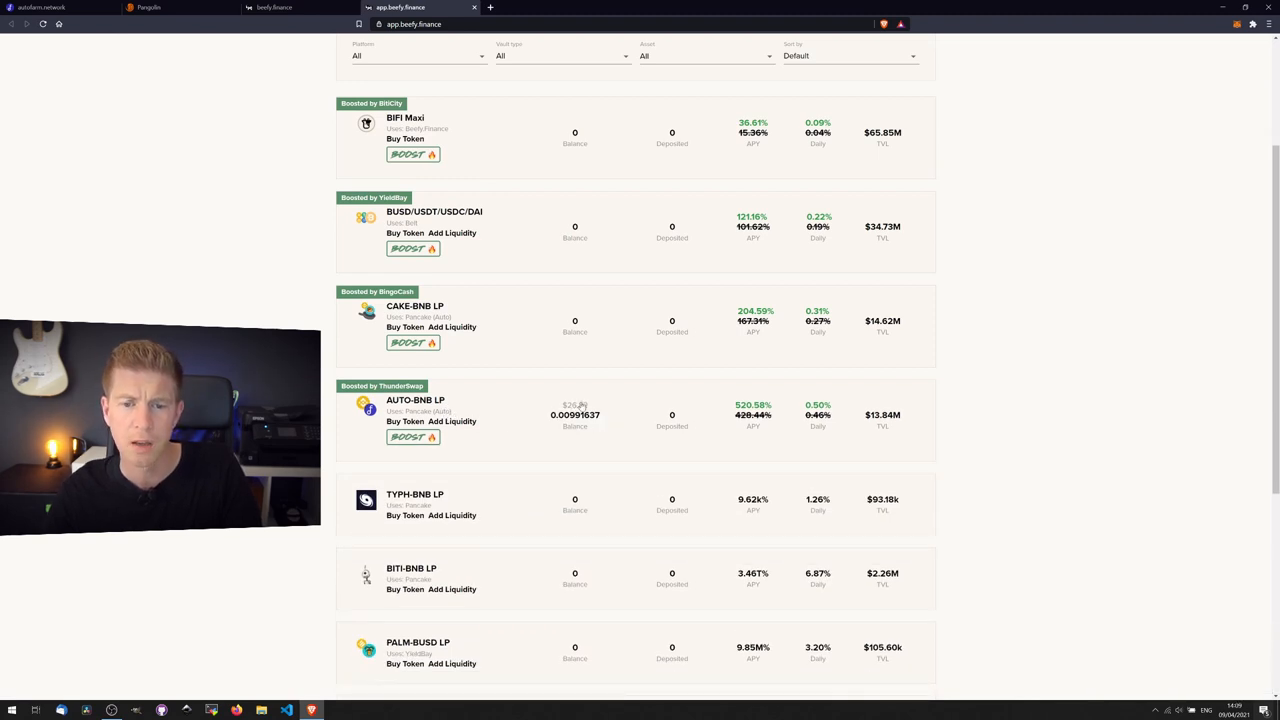
scroll(up, 3)
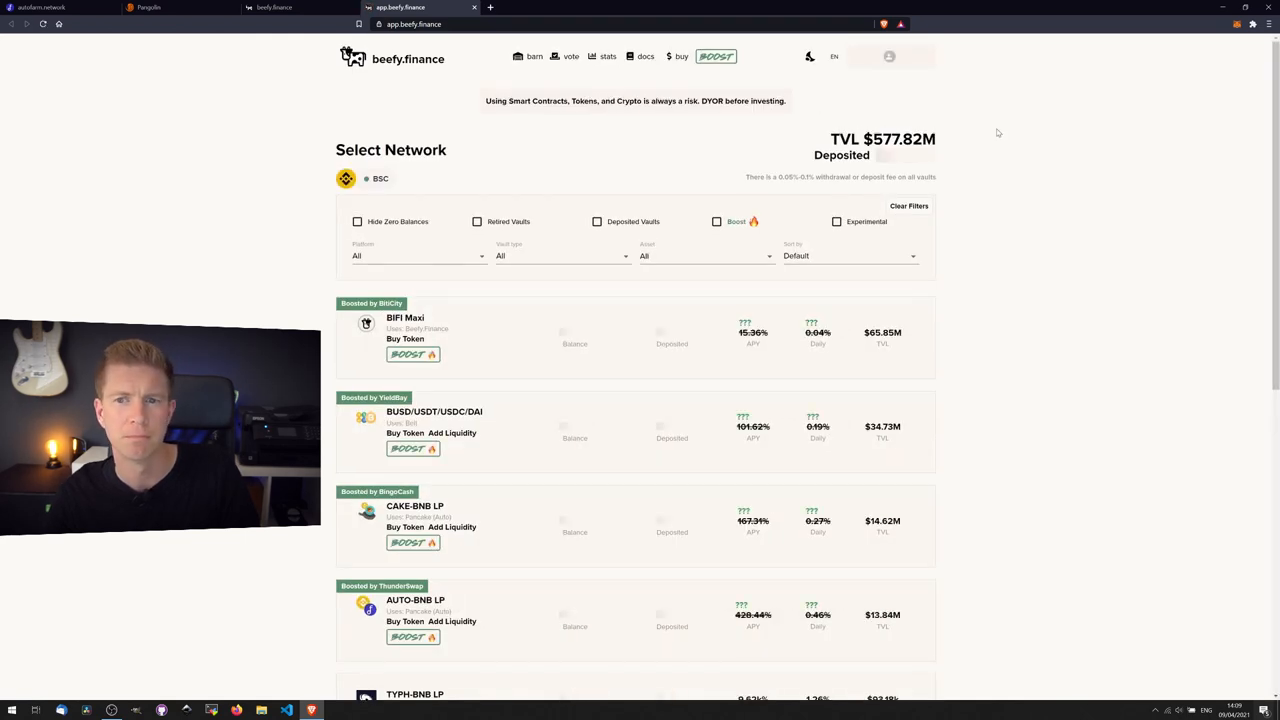
Reload the Beefy page so the AUTO-BNB LP vault shows $26.82 deposited
click(888, 56)
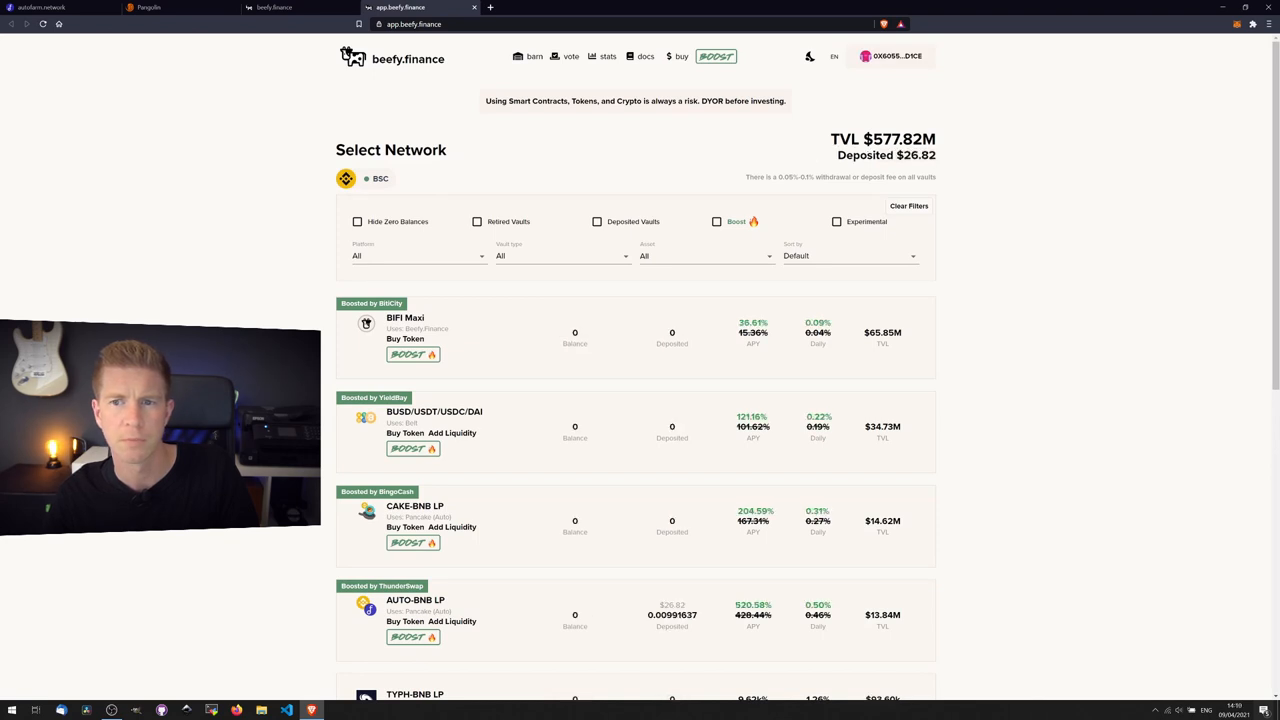
mouse_move(1089, 174)
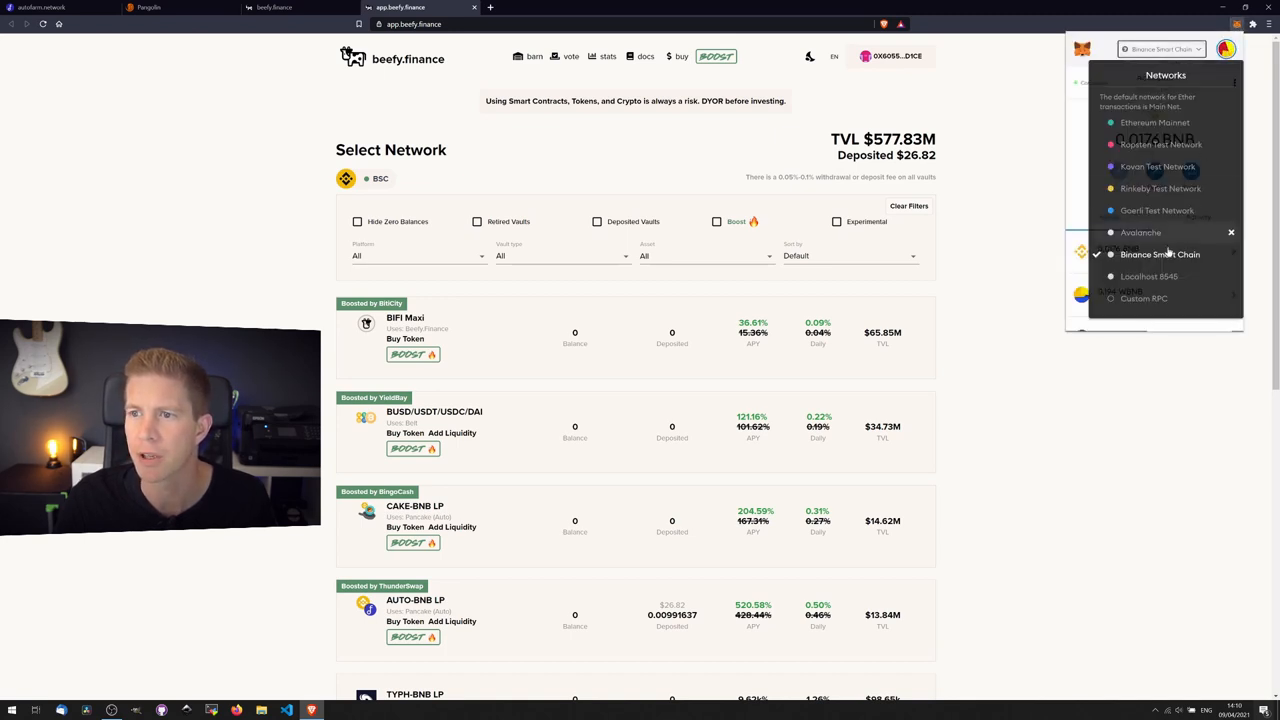
Select Avalanche in MetaMask's network list and check the 0.404 AVAX and 1.449 PNG balances
click(1141, 232)
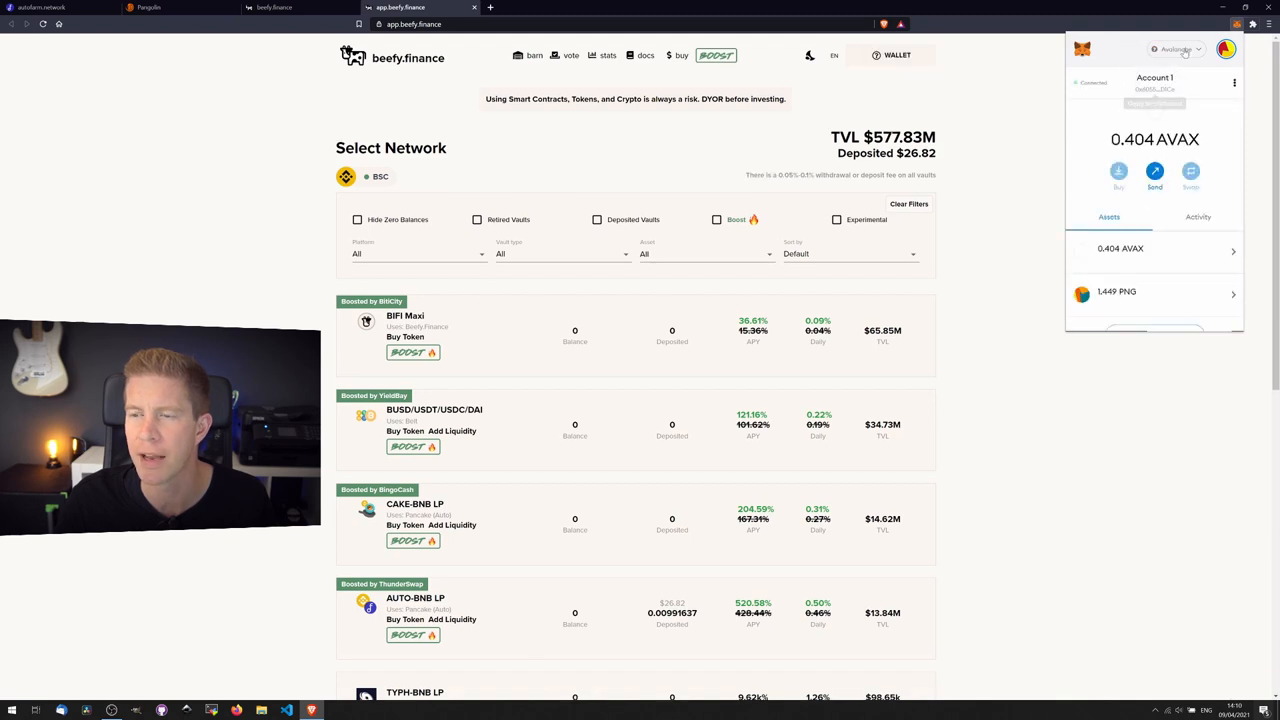
click(1176, 49)
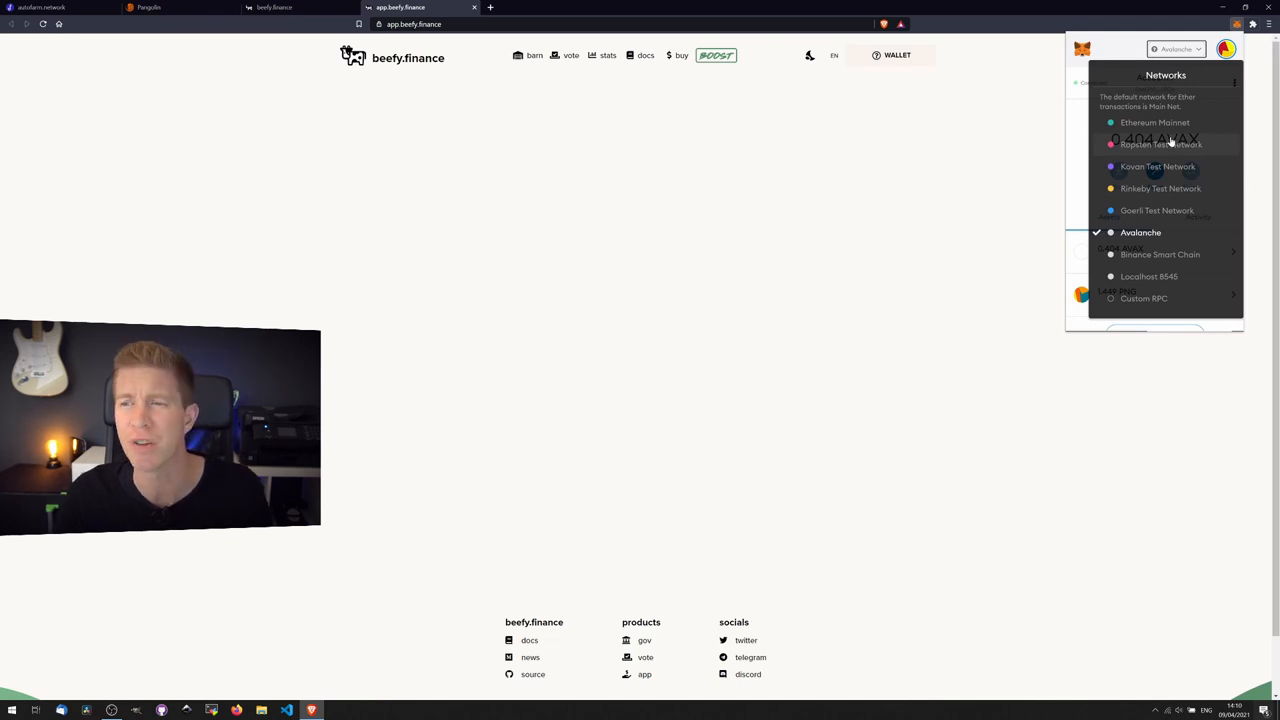
click(1140, 232)
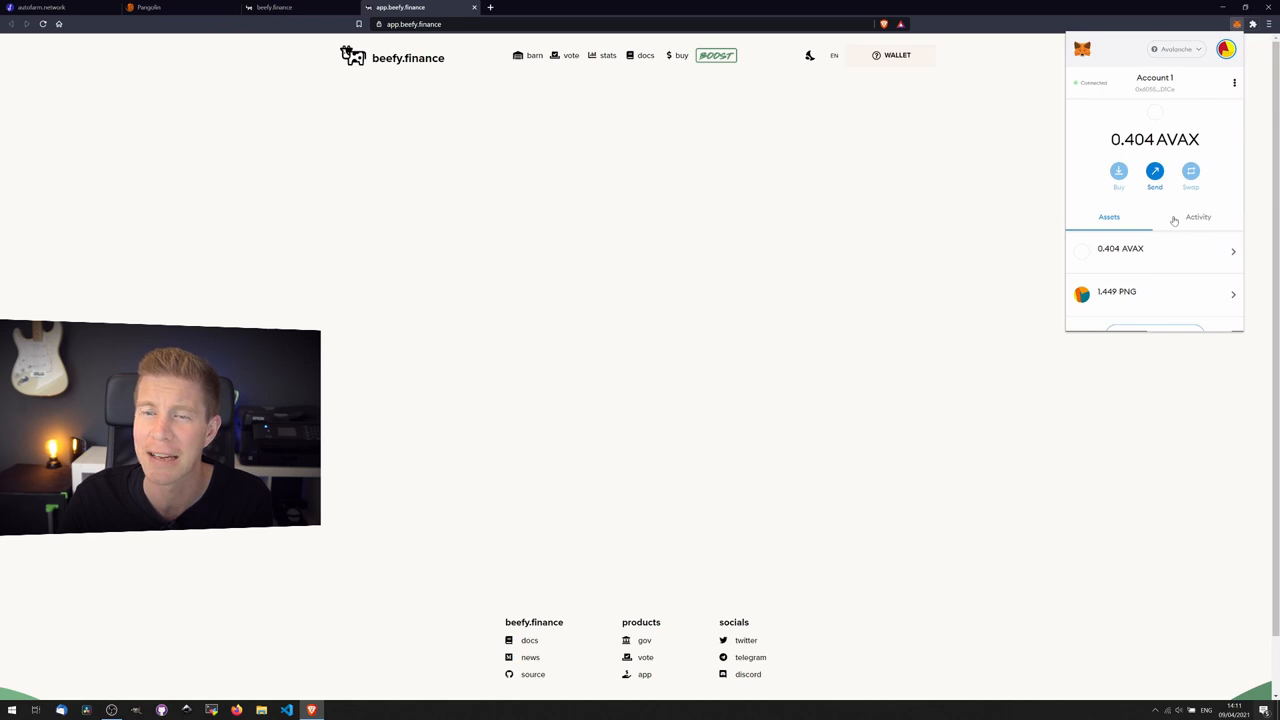
scroll(down, 3)
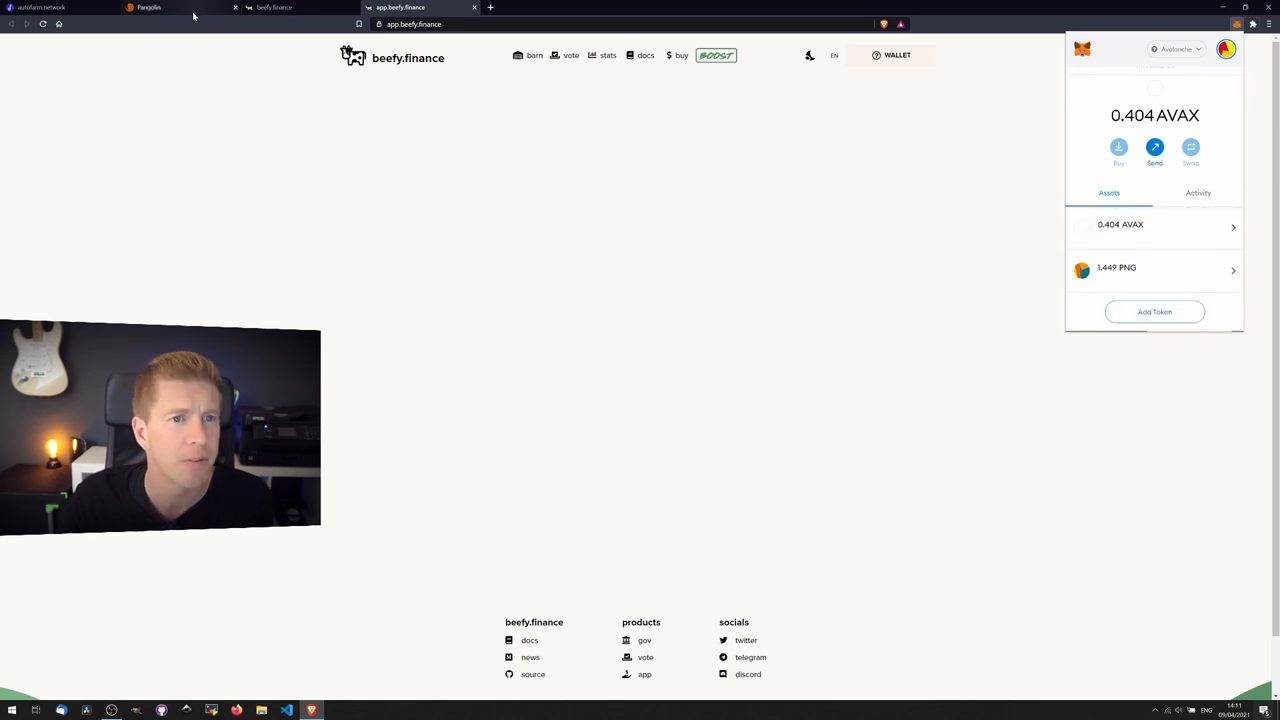
On Pangolin, withdraw 0.3867 PGL AVAX-PNG and claim 0.1877 PNG, confirming in MetaMask
click(148, 7)
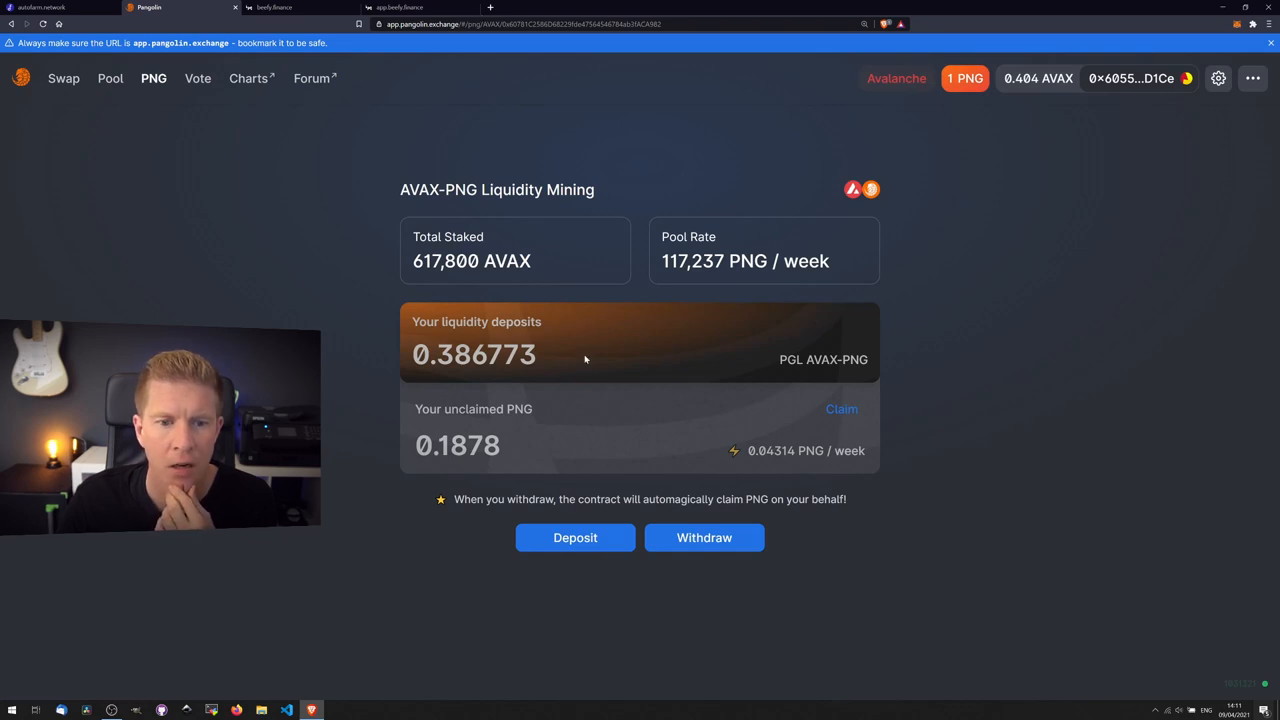
mouse_move(507, 455)
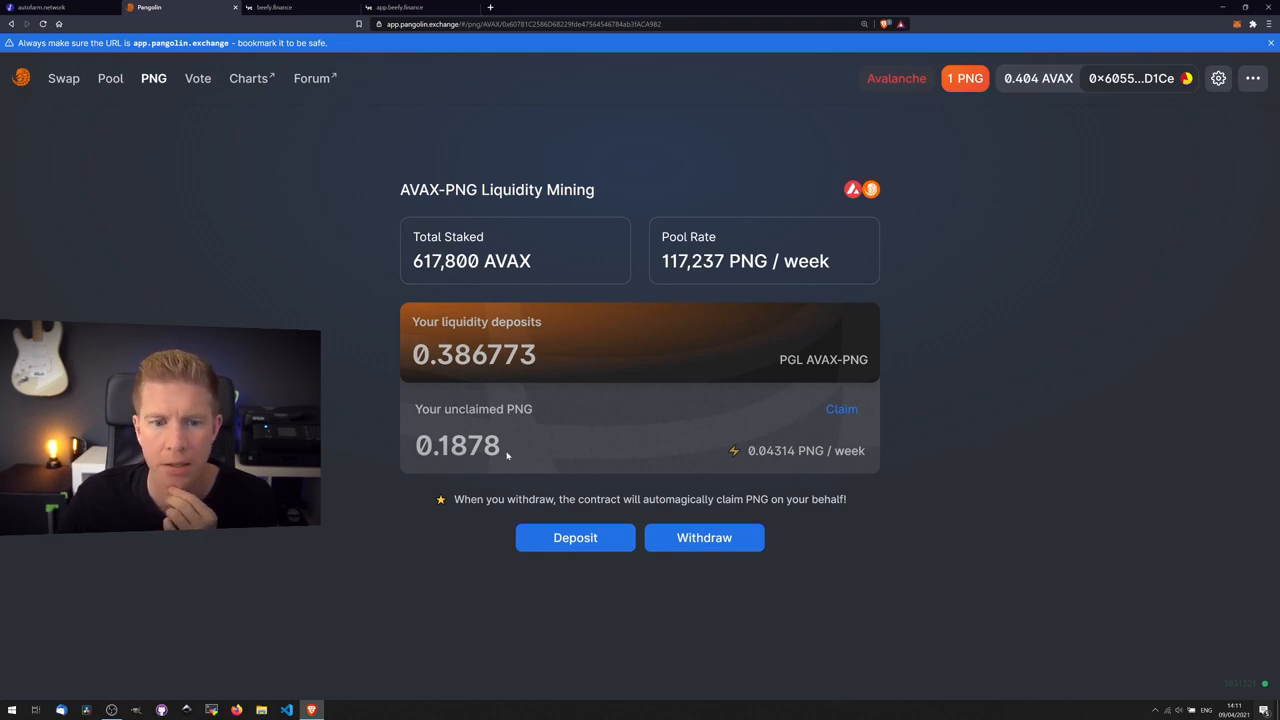
mouse_move(704, 537)
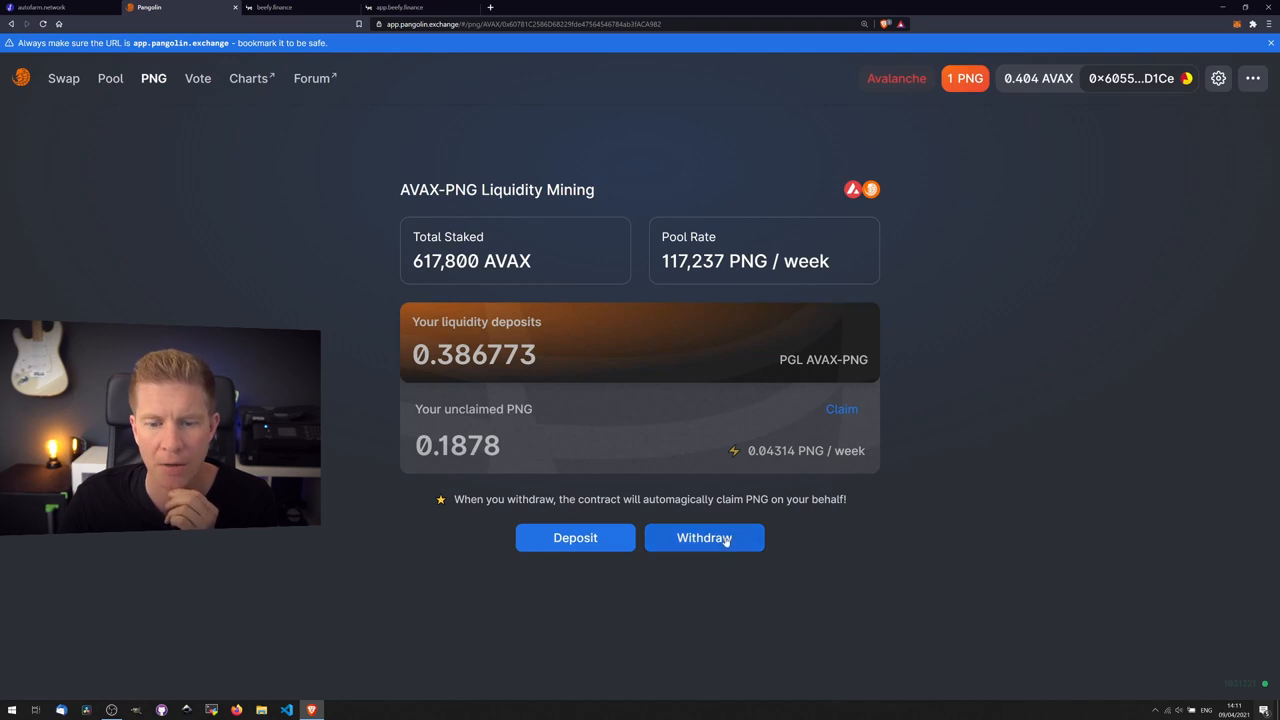
click(704, 537)
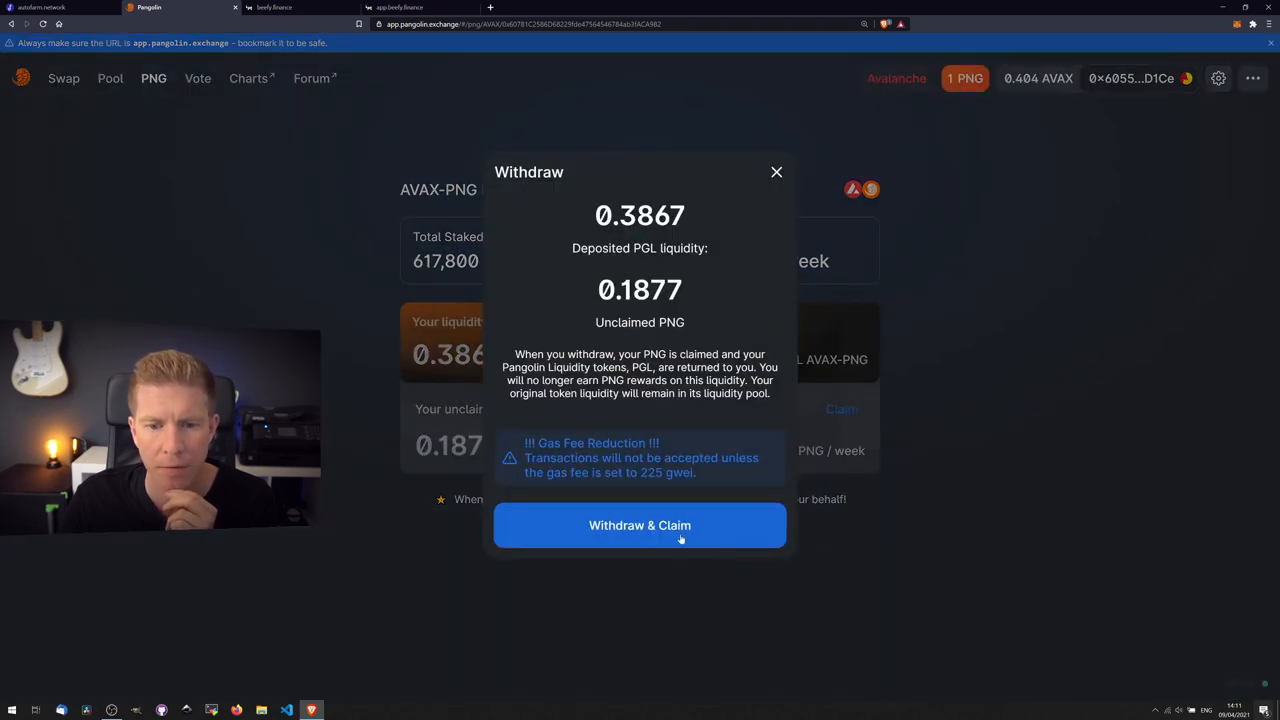
click(639, 525)
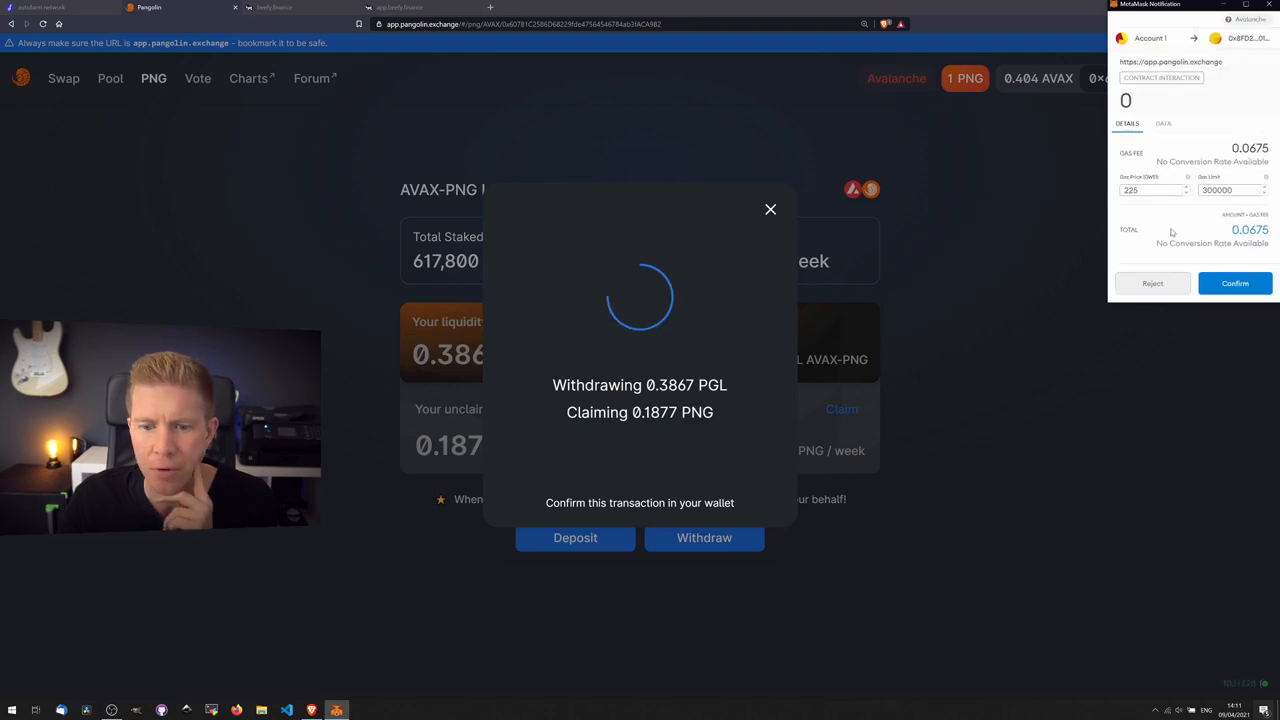
click(1235, 283)
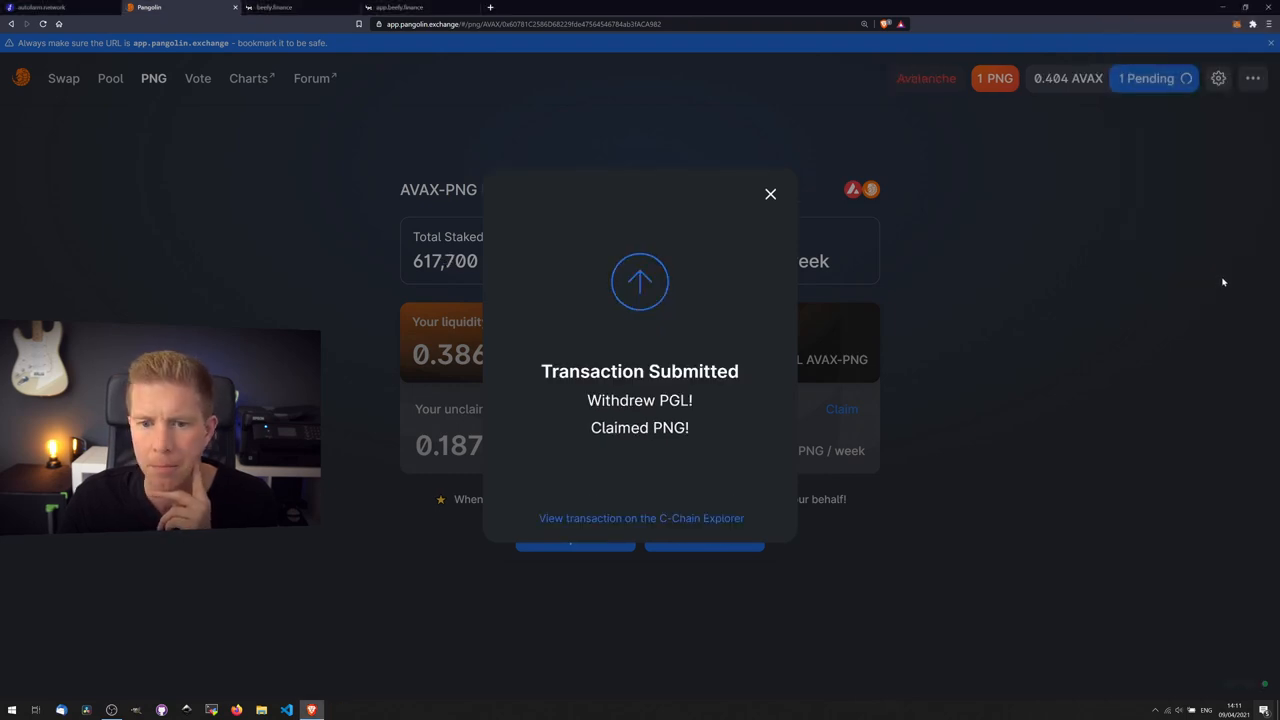
click(770, 193)
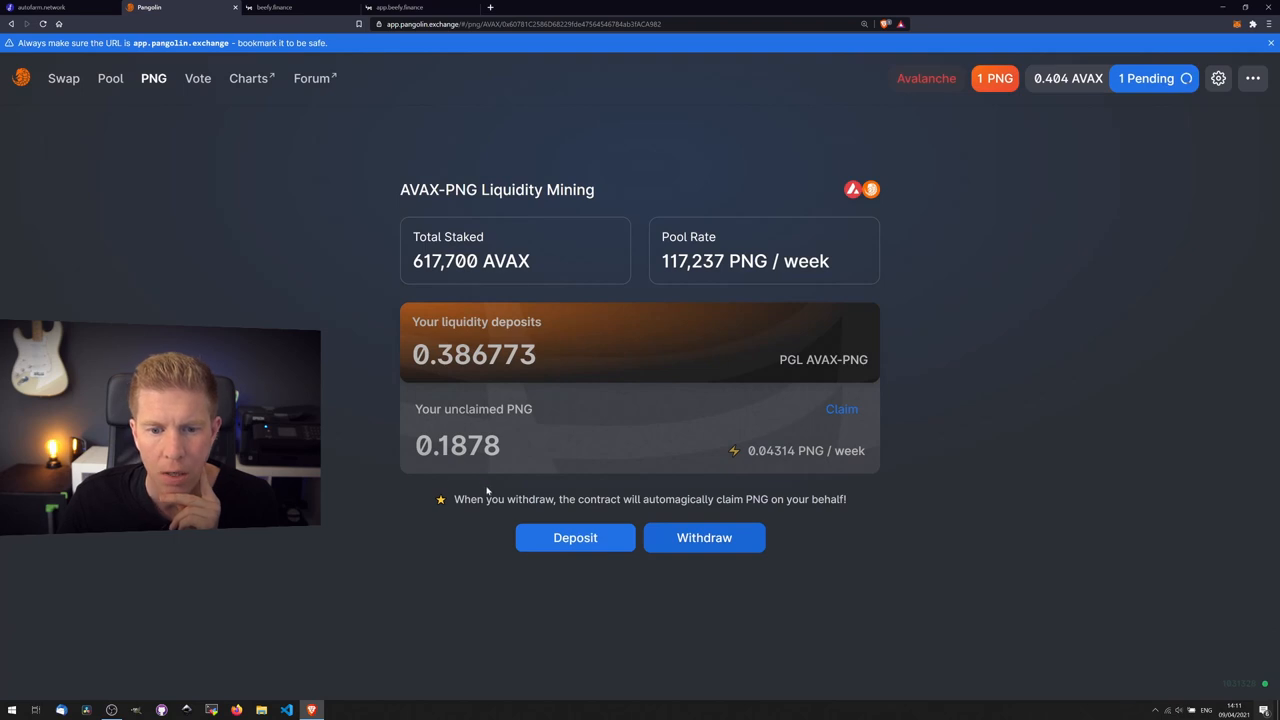
mouse_move(483, 430)
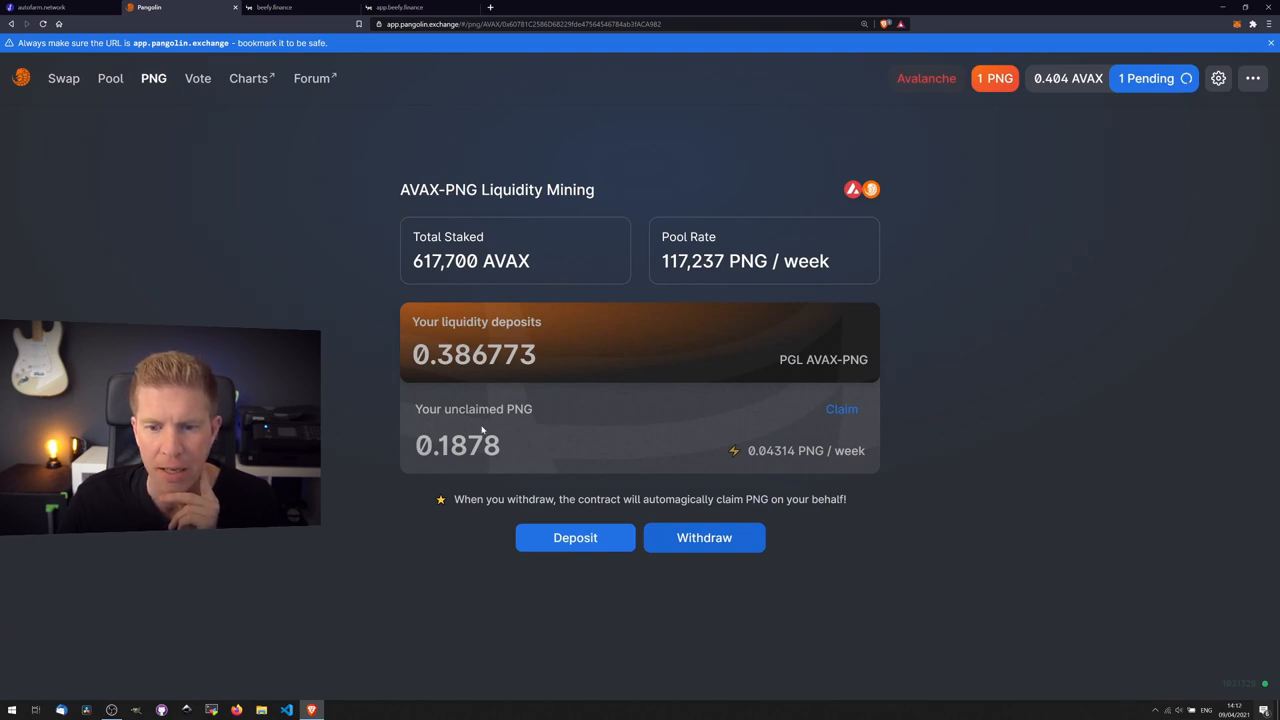
click(704, 537)
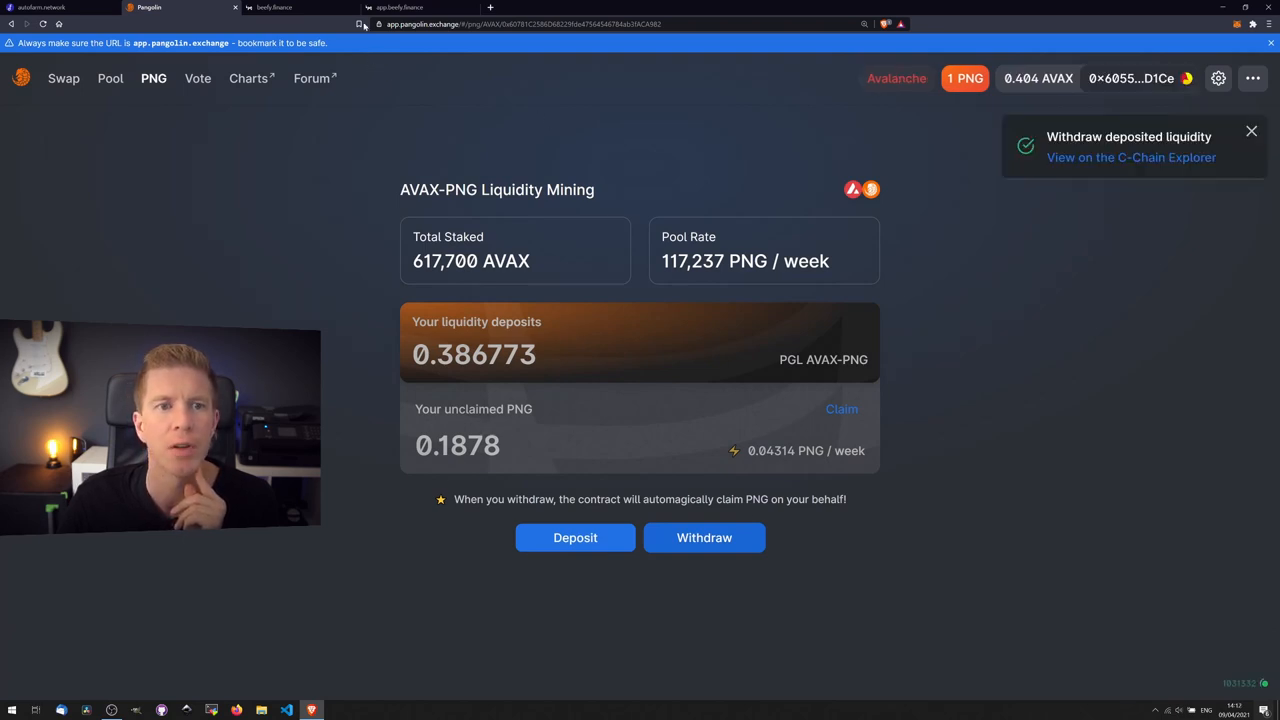
click(420, 7)
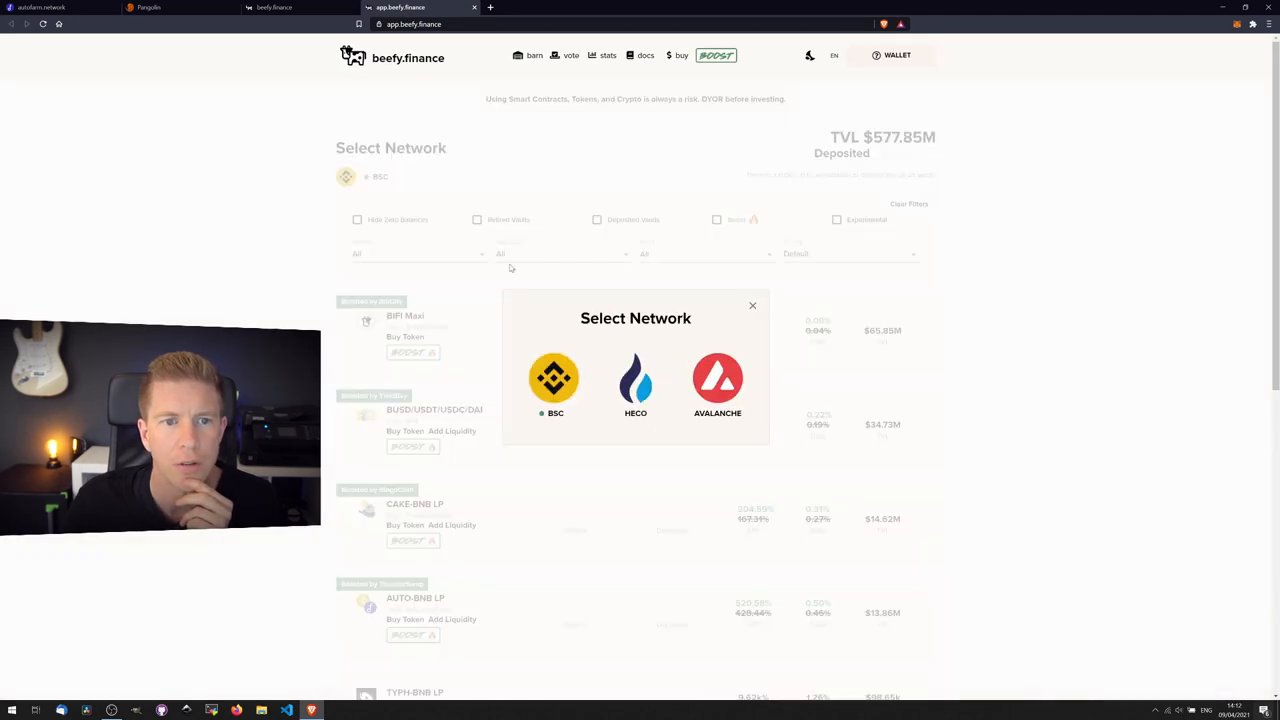
Choose Avalanche on Beefy and connect MetaMask via Injected, approving Next and Connect
click(717, 385)
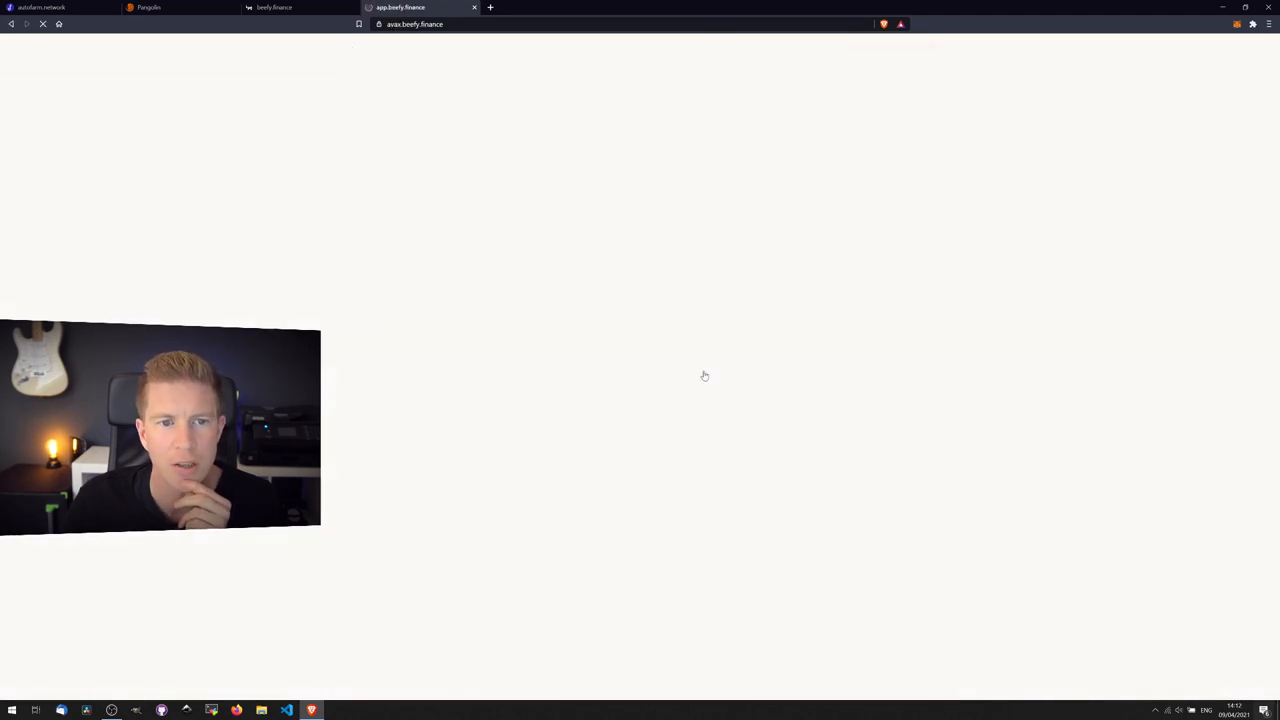
click(901, 55)
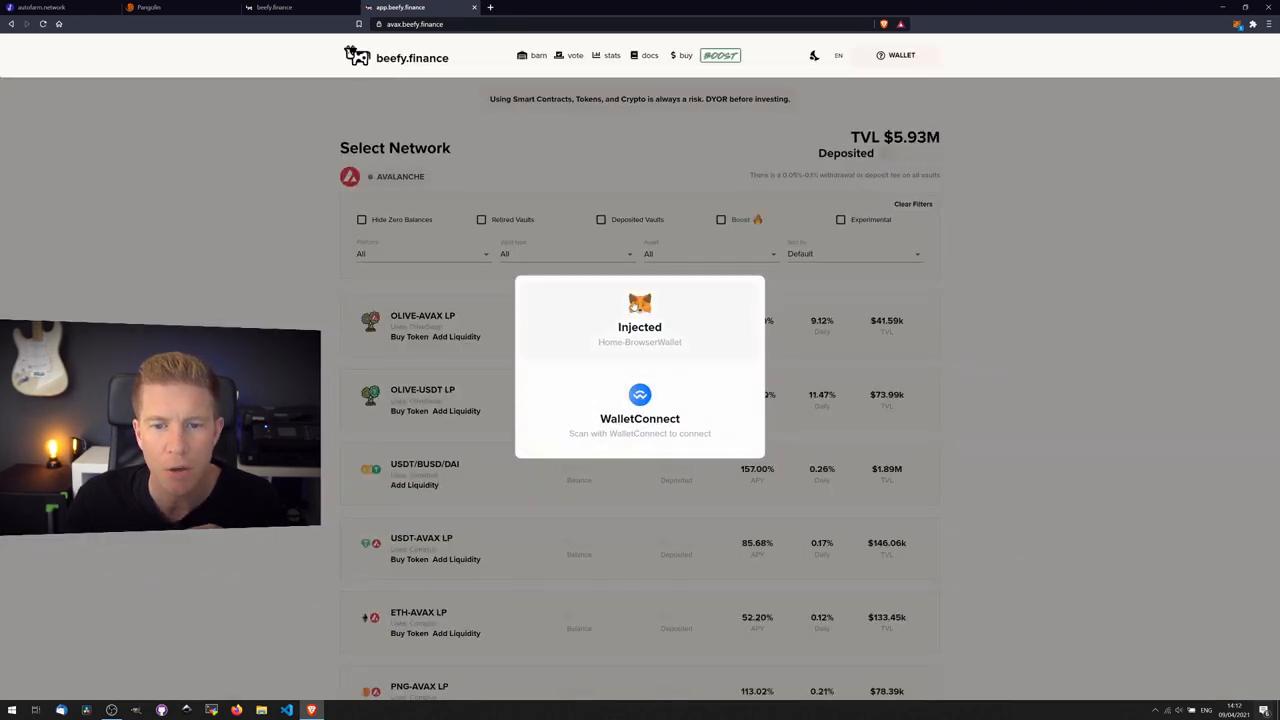
click(639, 320)
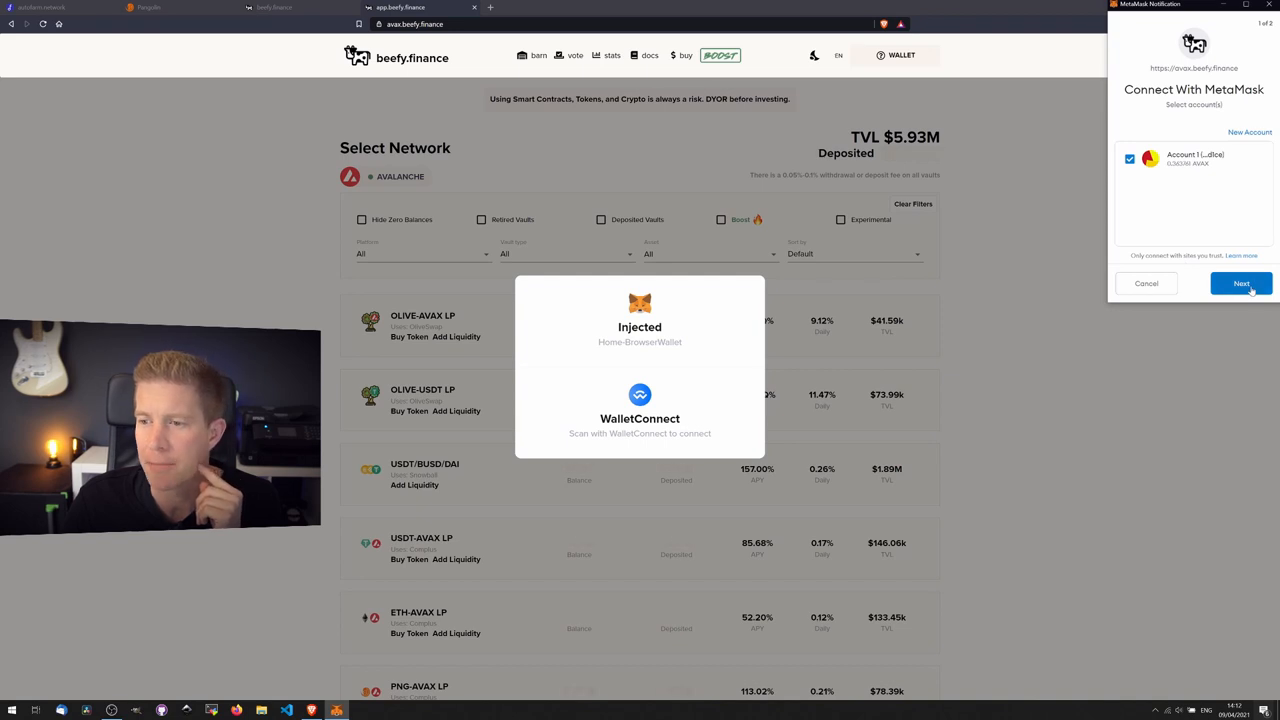
click(1240, 283)
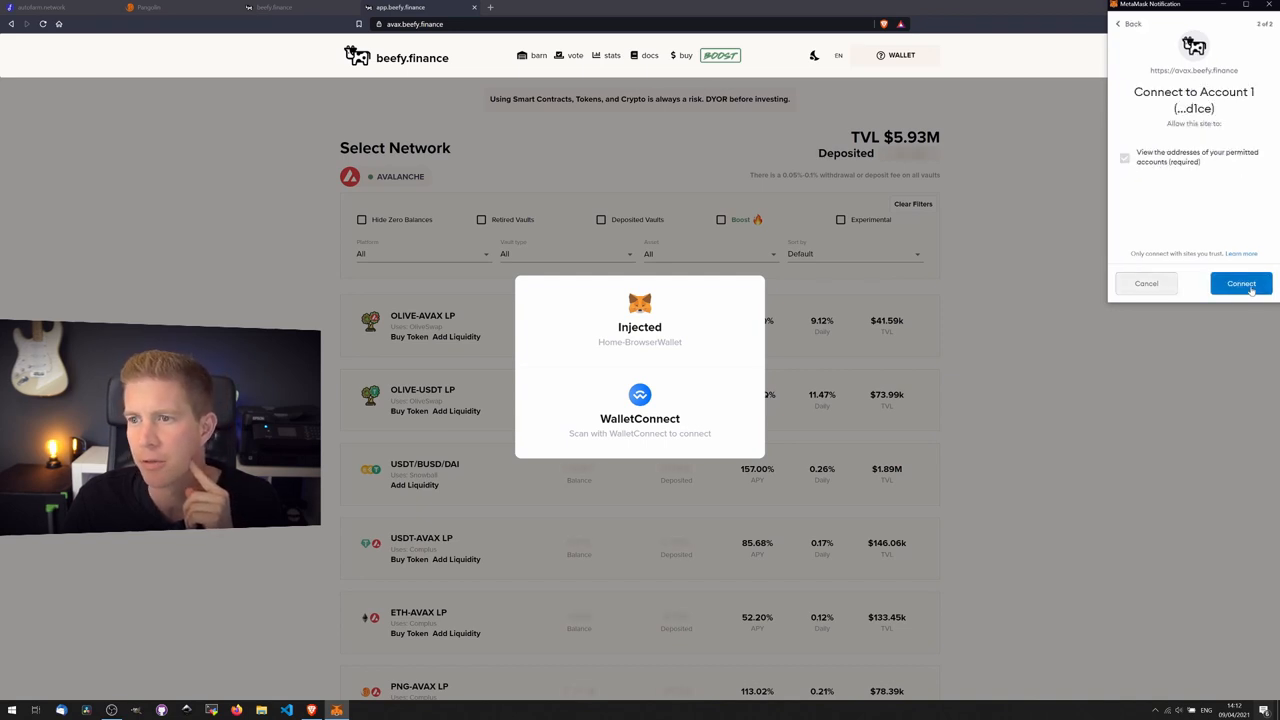
click(1240, 283)
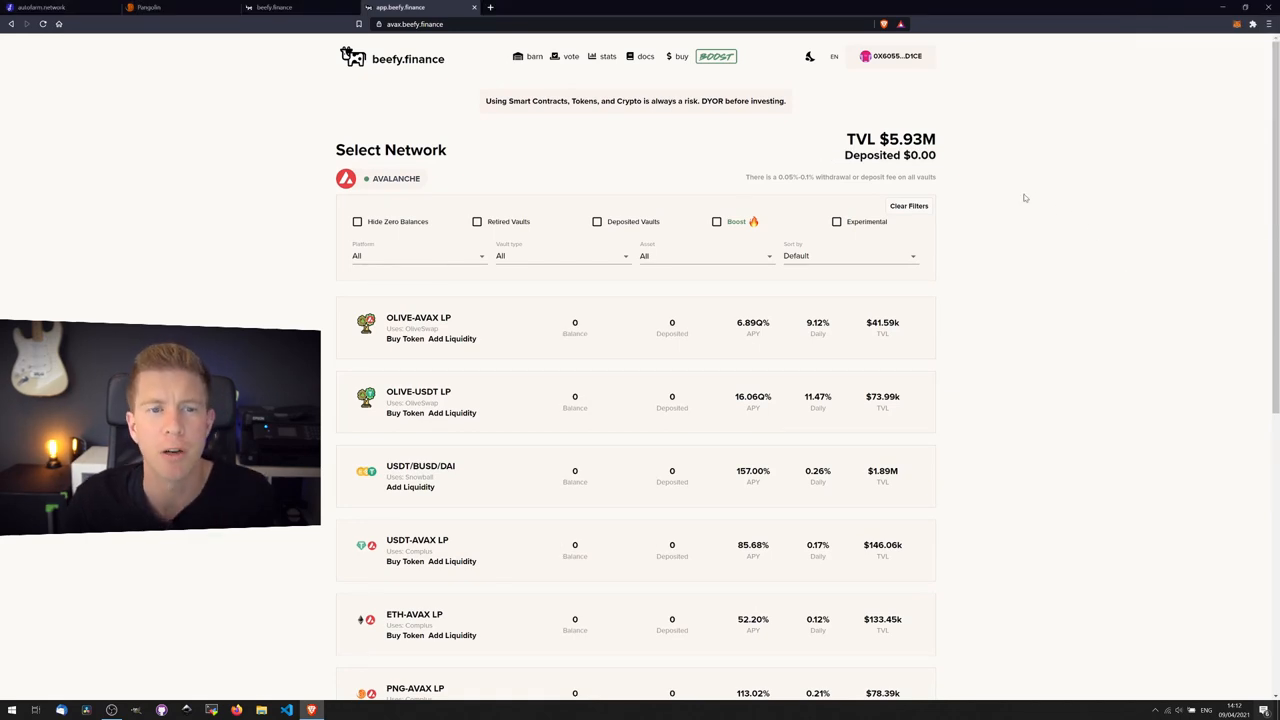
mouse_move(419, 346)
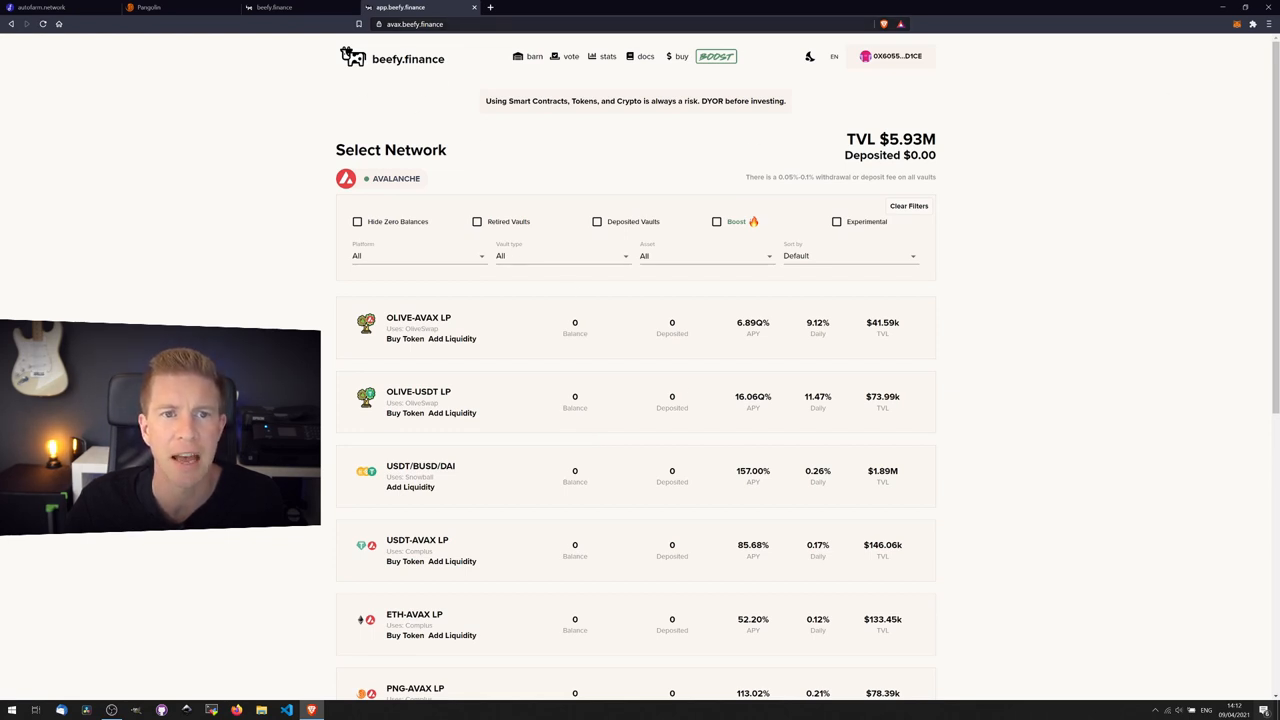
mouse_move(1097, 274)
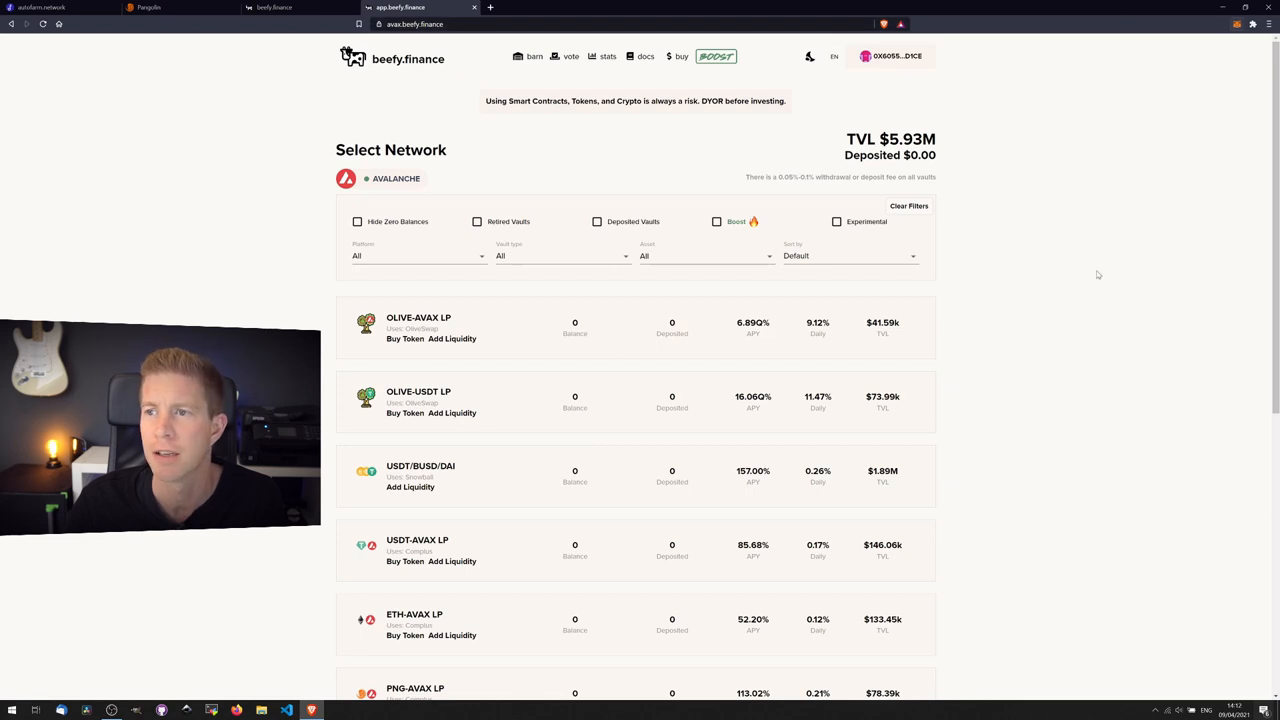
Scroll the Avalanche vault list to the Pangolin PNG-AVAX LP vault holding 0.38677370 LP ($7.05)
scroll(down, 3)
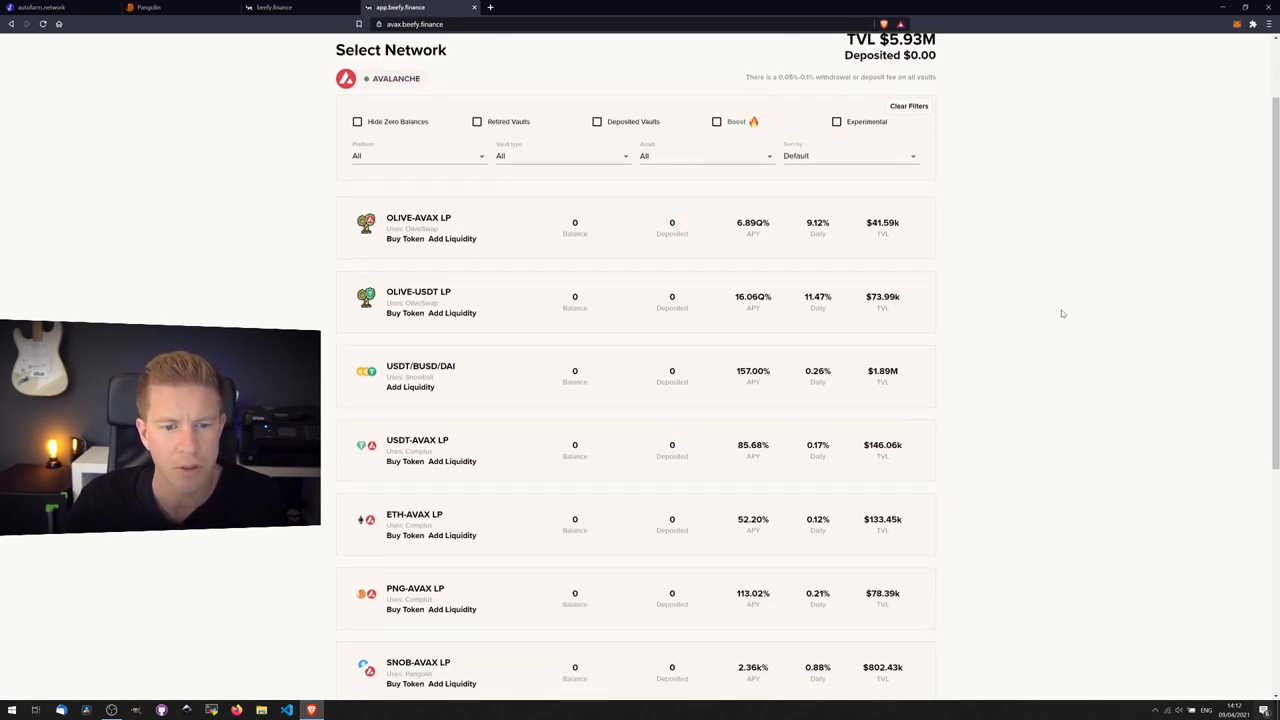
scroll(down, 3)
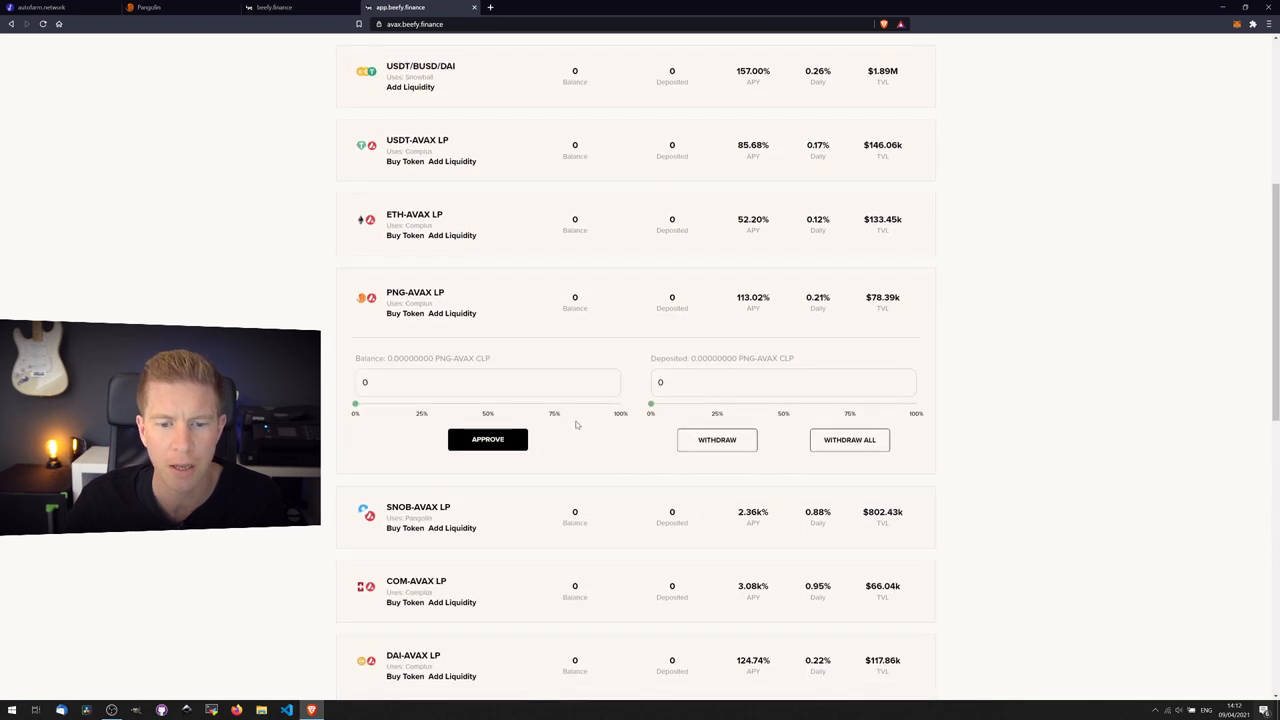
drag(355, 404, 615, 404)
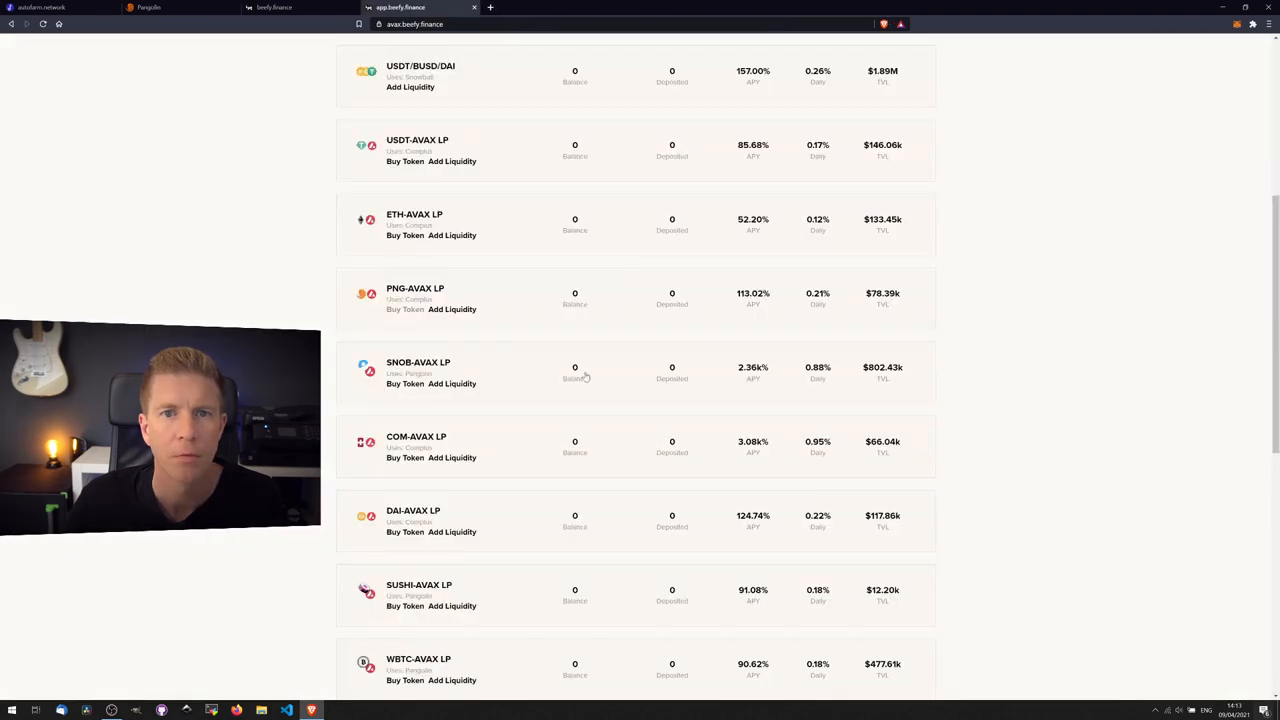
scroll(down, 3)
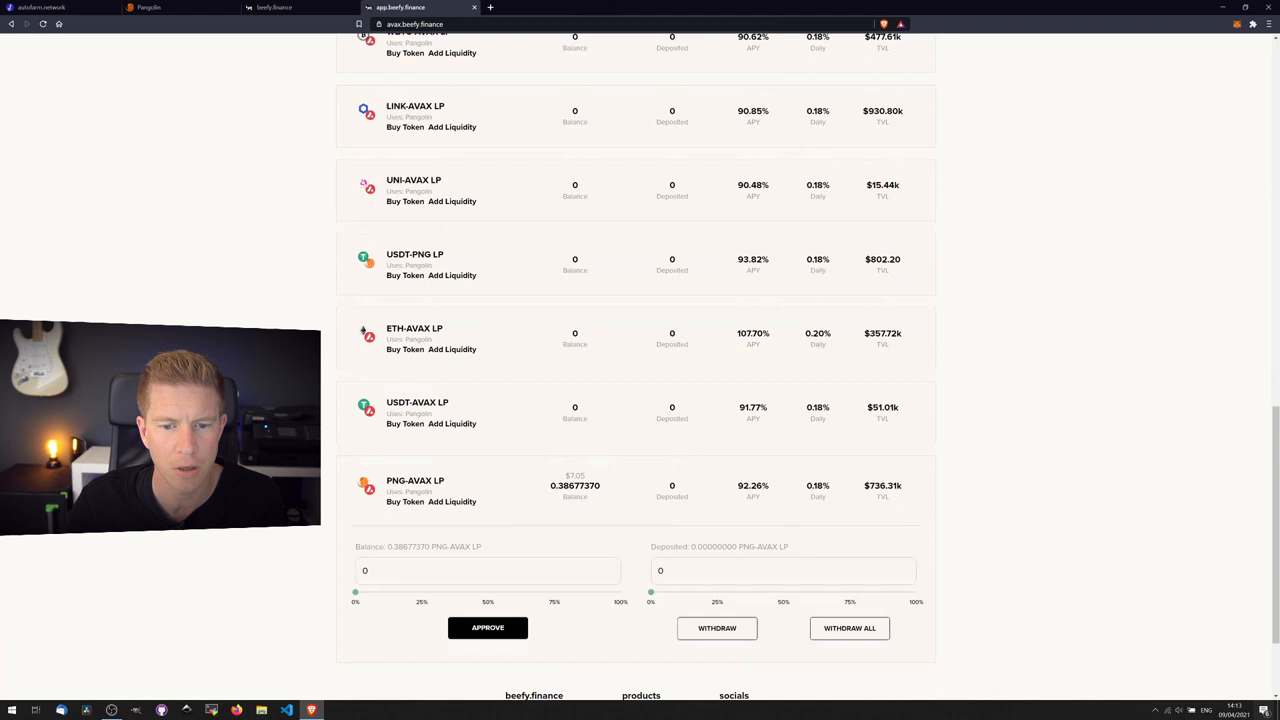
scroll(down, 3)
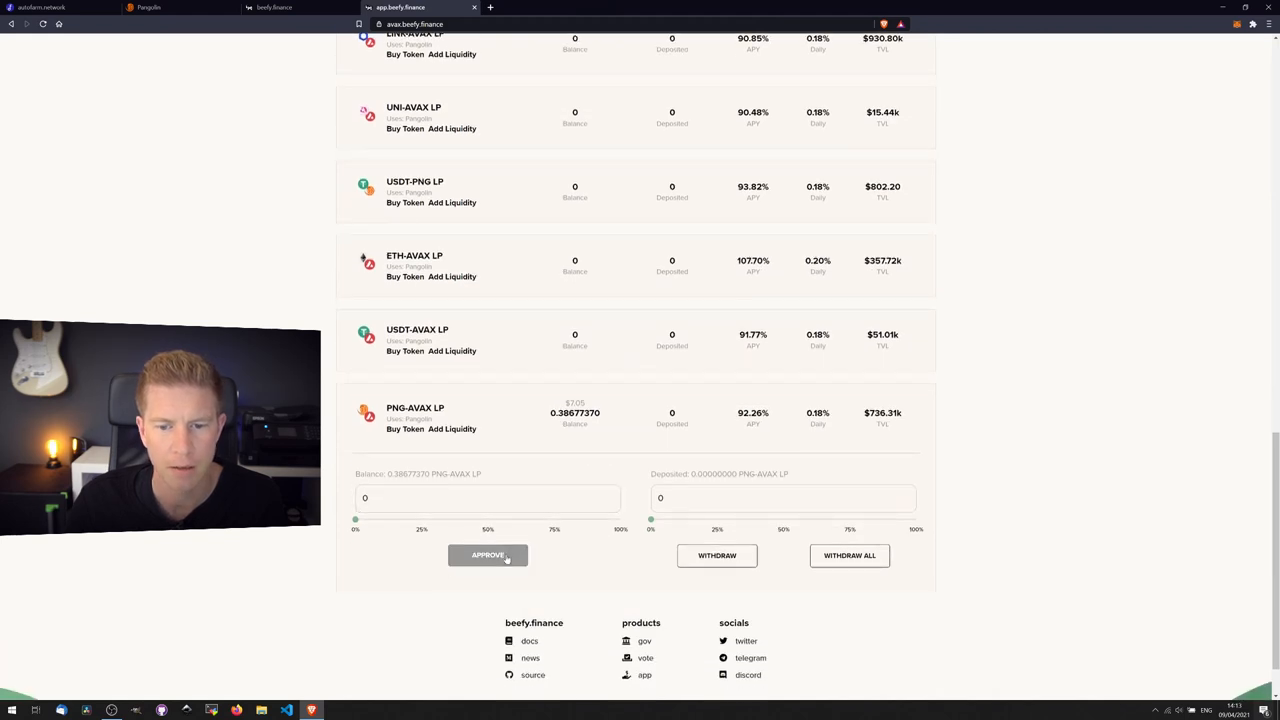
Approve the PNG-AVAX LP in MetaMask, then deposit all 0.3867 LP and confirm
click(488, 555)
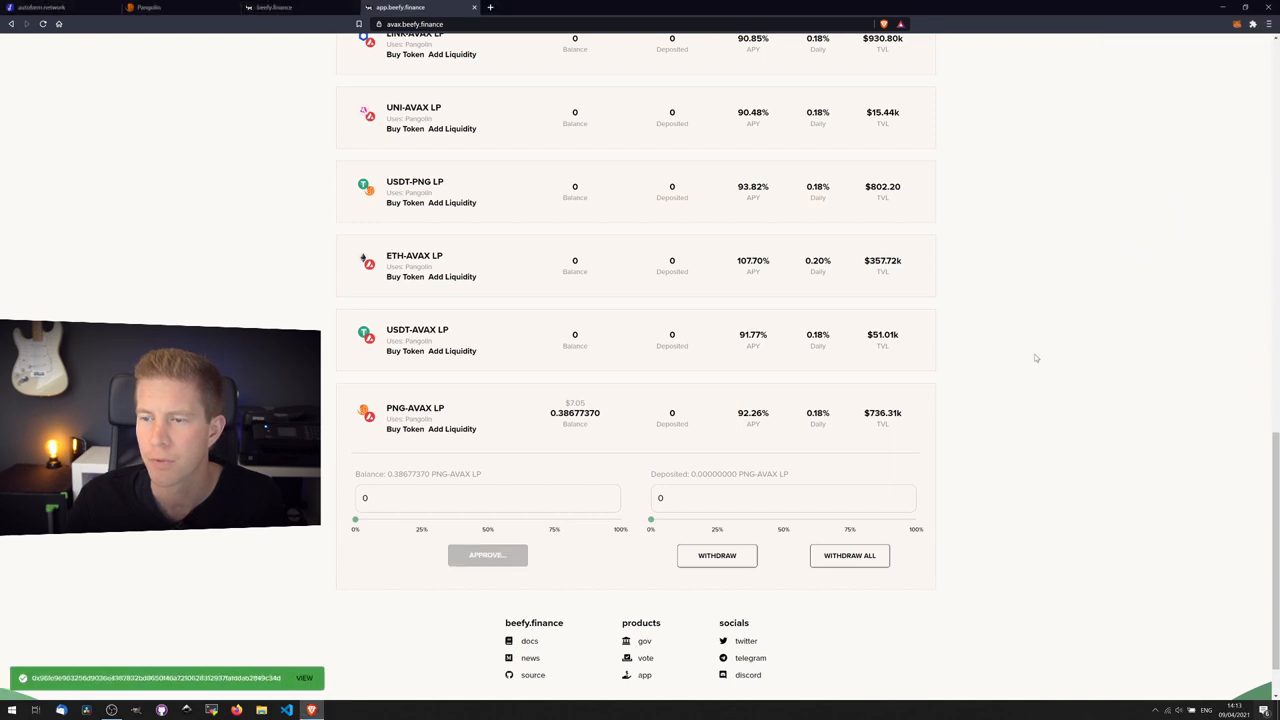
click(487, 498)
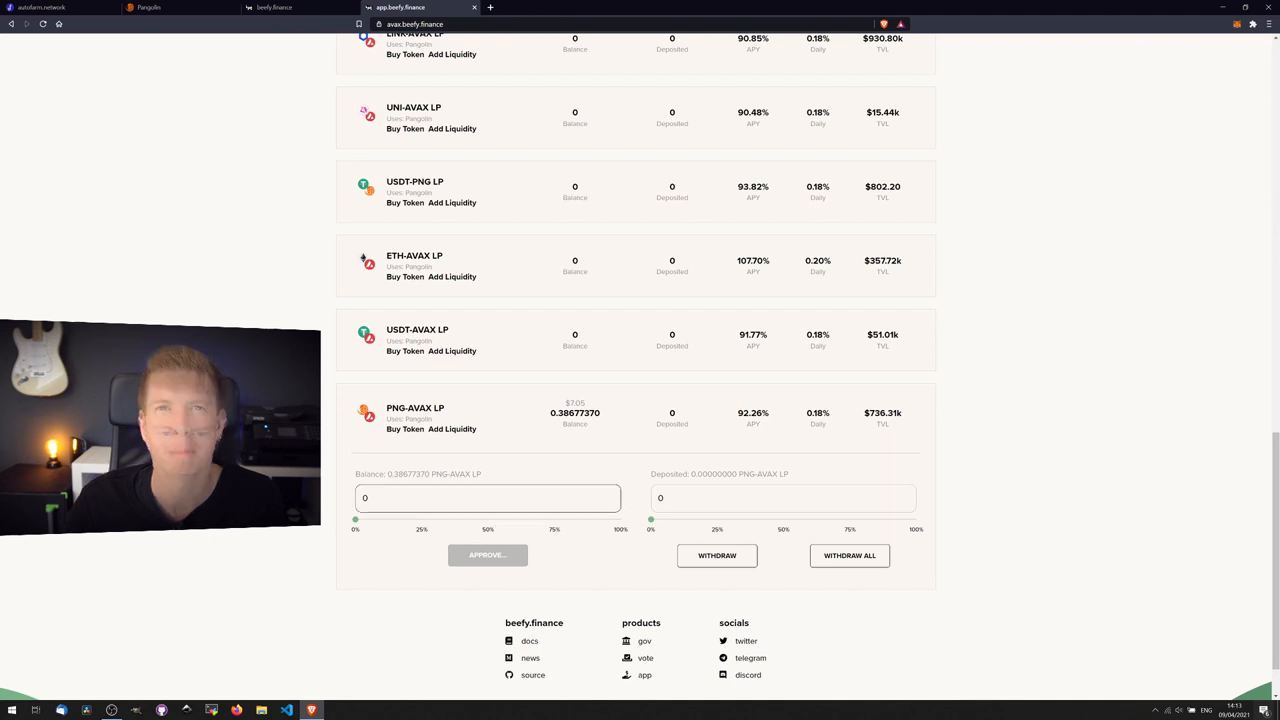
click(487, 555)
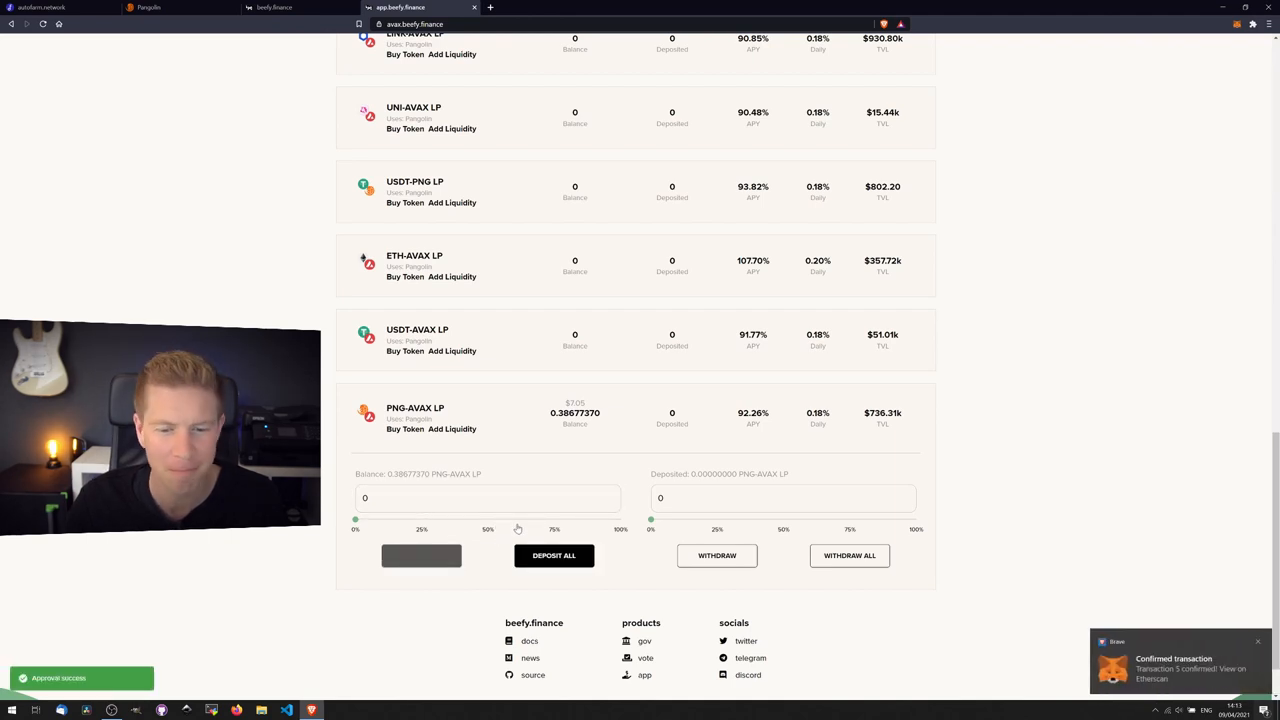
drag(355, 519, 399, 519)
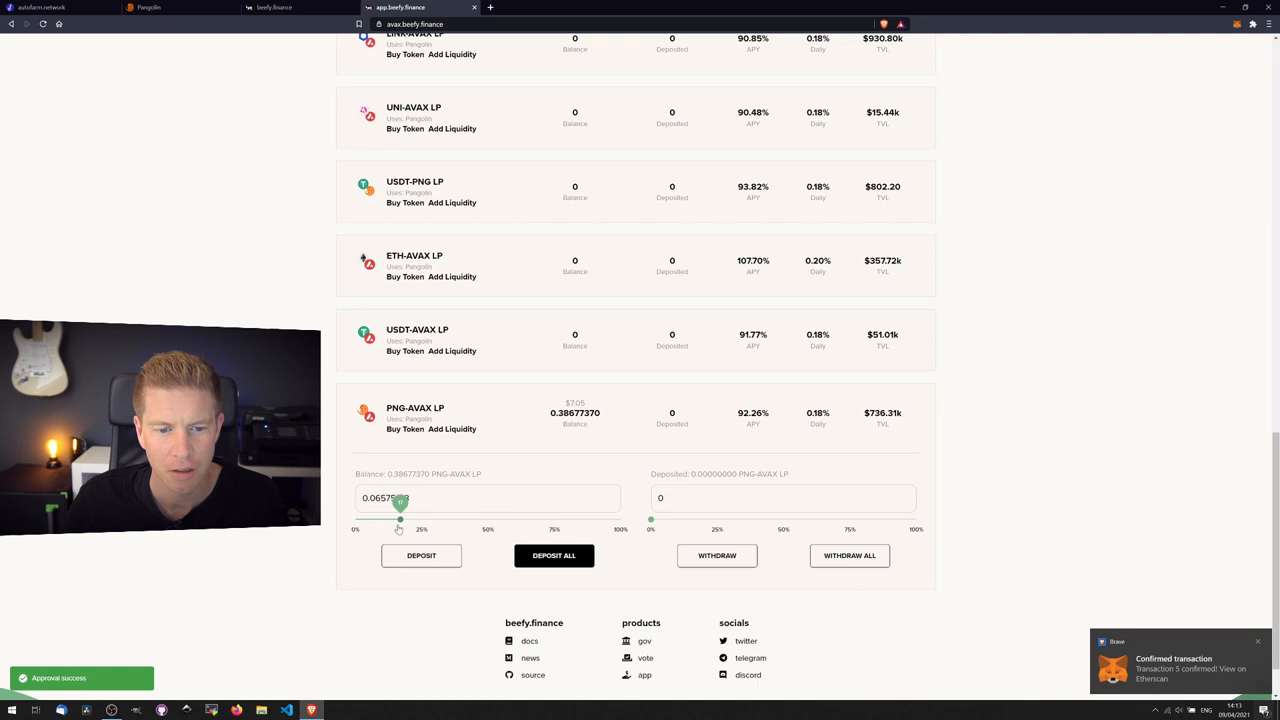
click(554, 555)
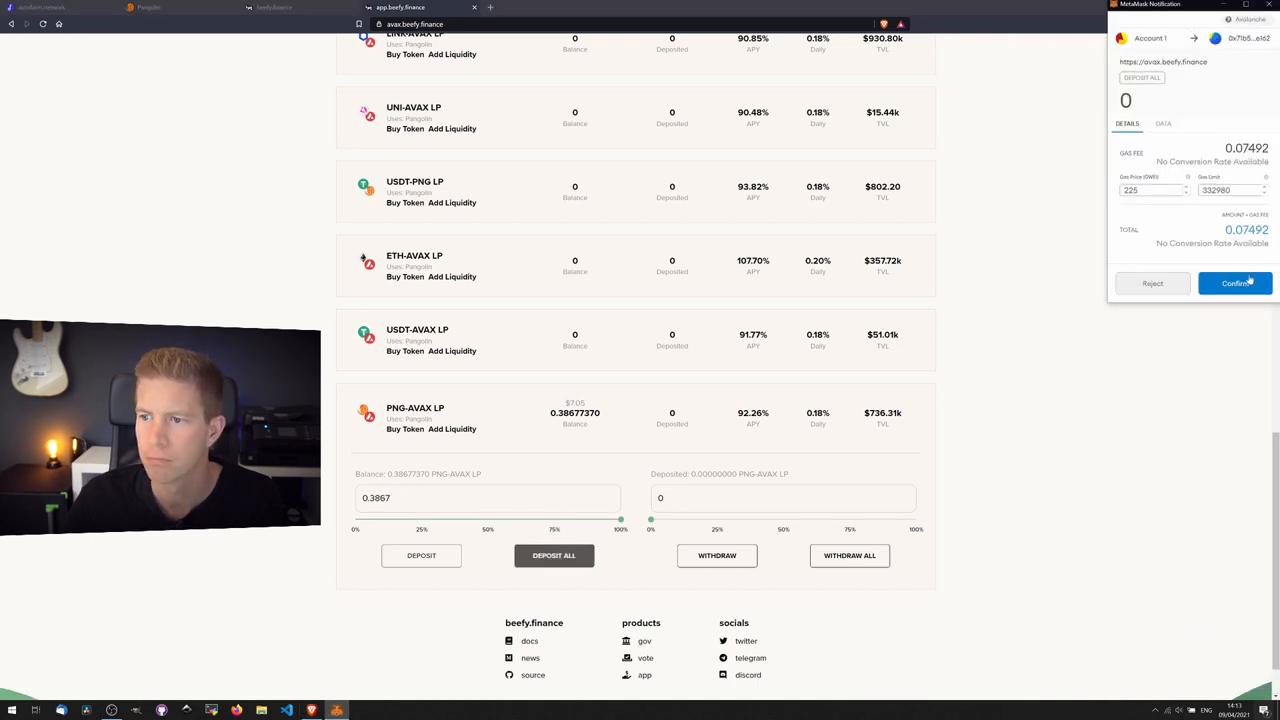
click(1235, 283)
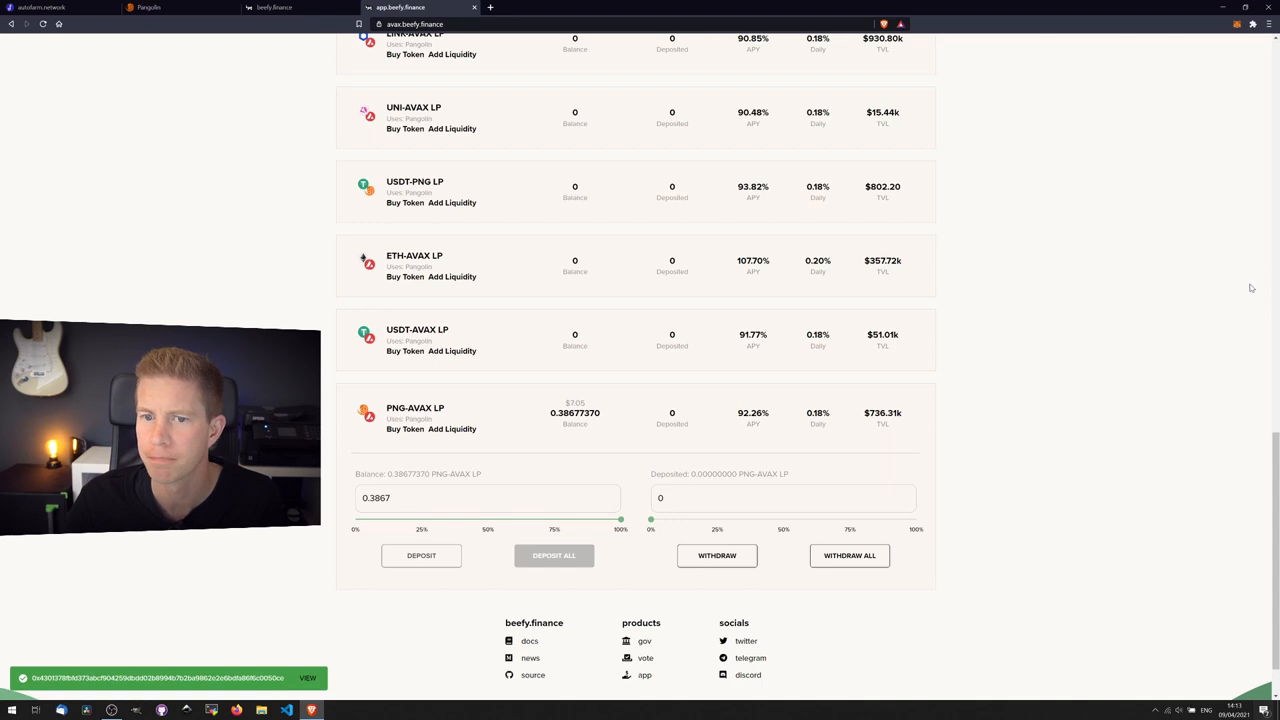
mouse_move(1224, 280)
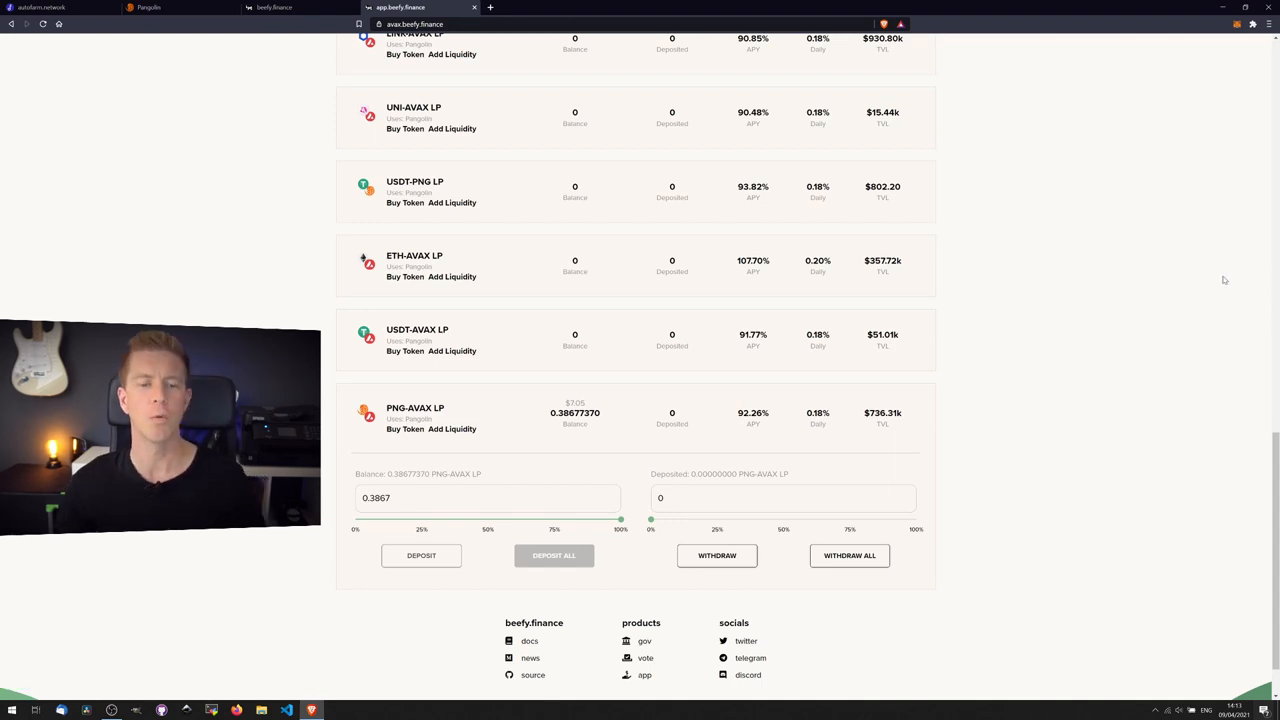
Scroll to confirm 0.38677370 PNG-AVAX LP deposited and the $7.05 deposited total
scroll(up, 3)
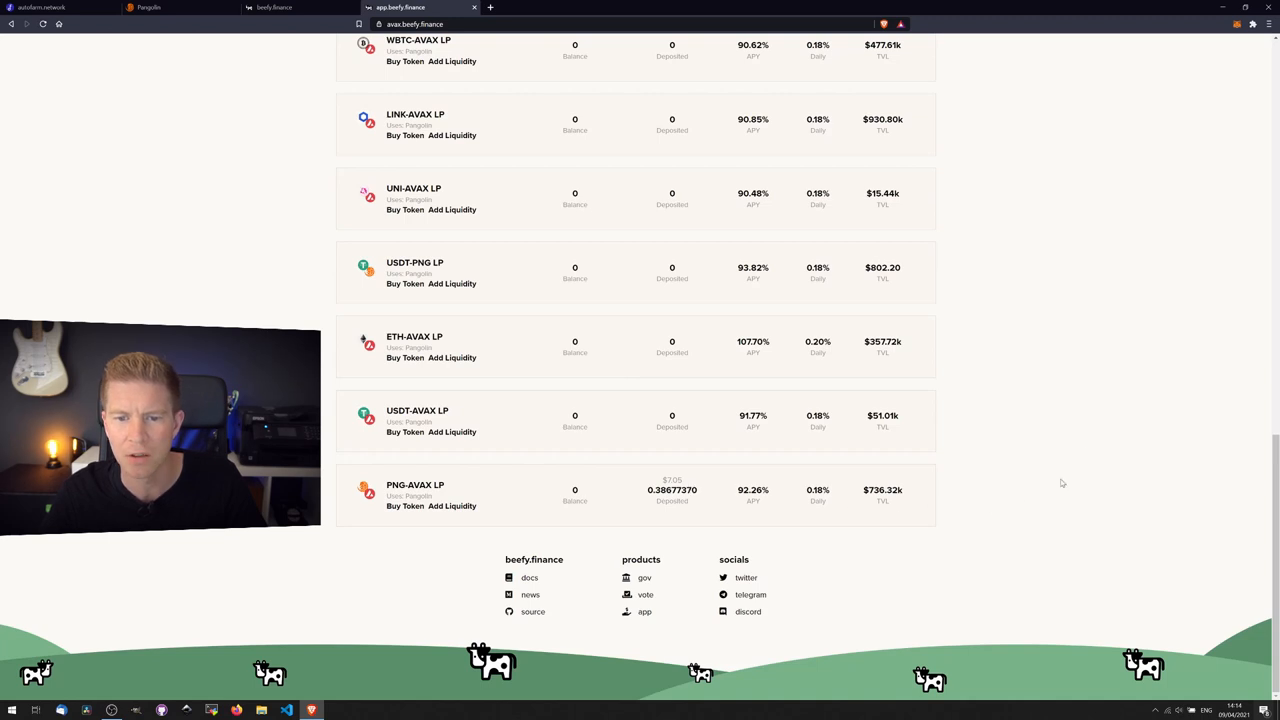
scroll(up, 3)
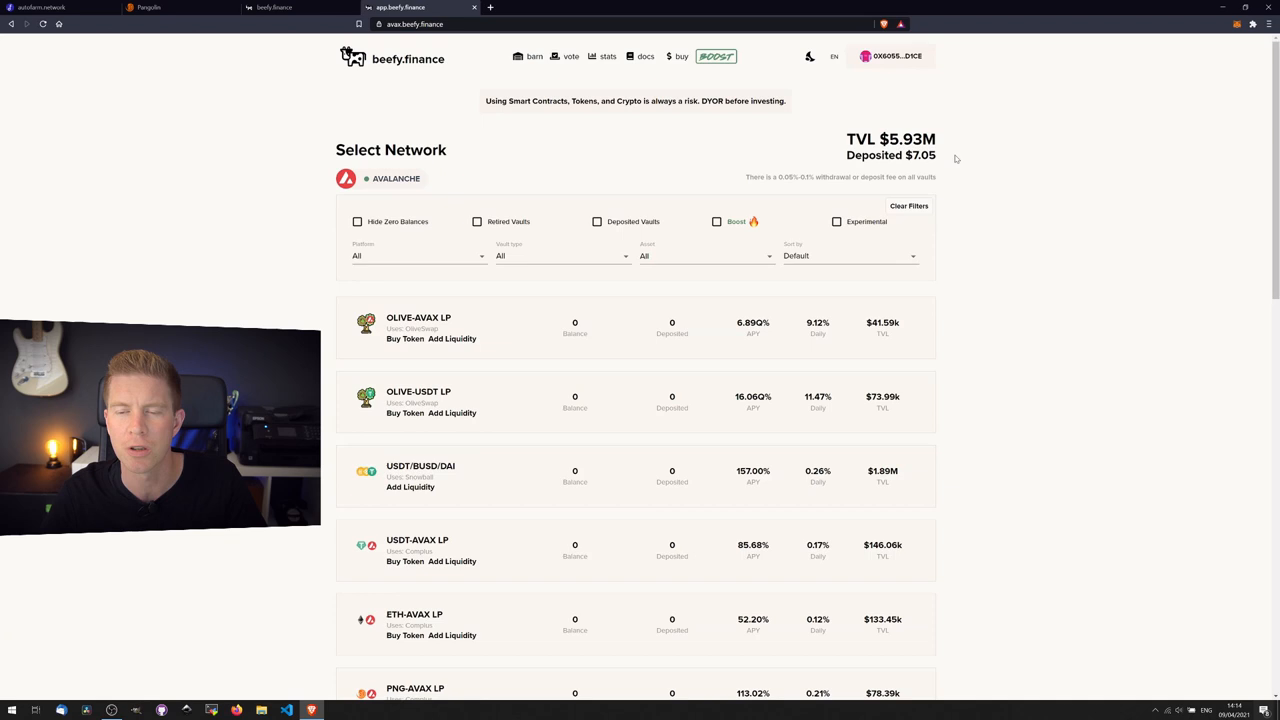
mouse_move(950, 160)
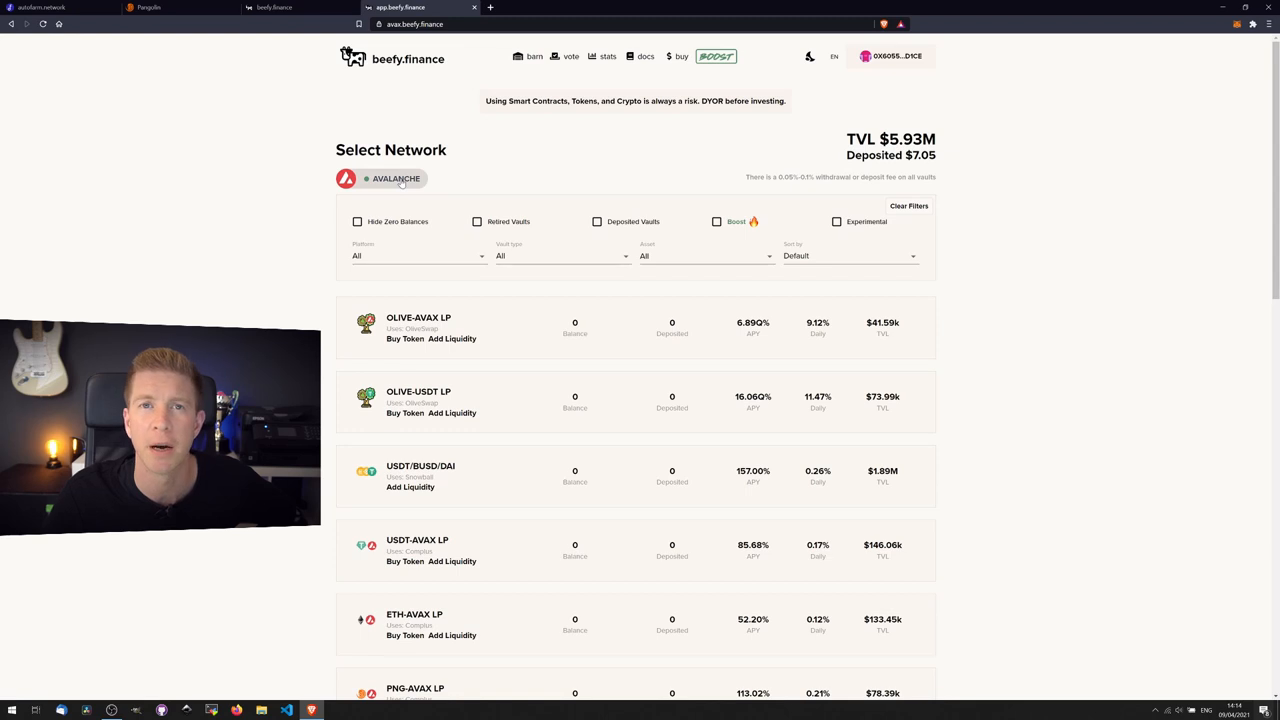
mouse_move(480, 184)
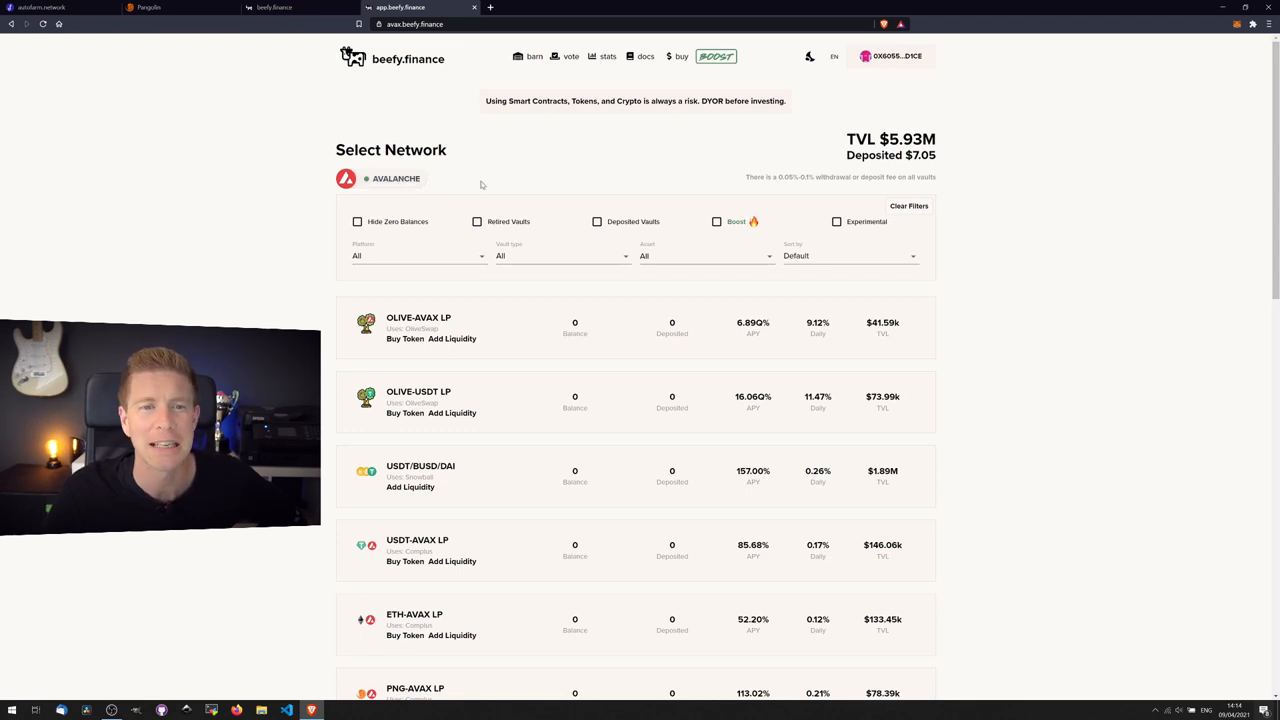
mouse_move(635, 147)
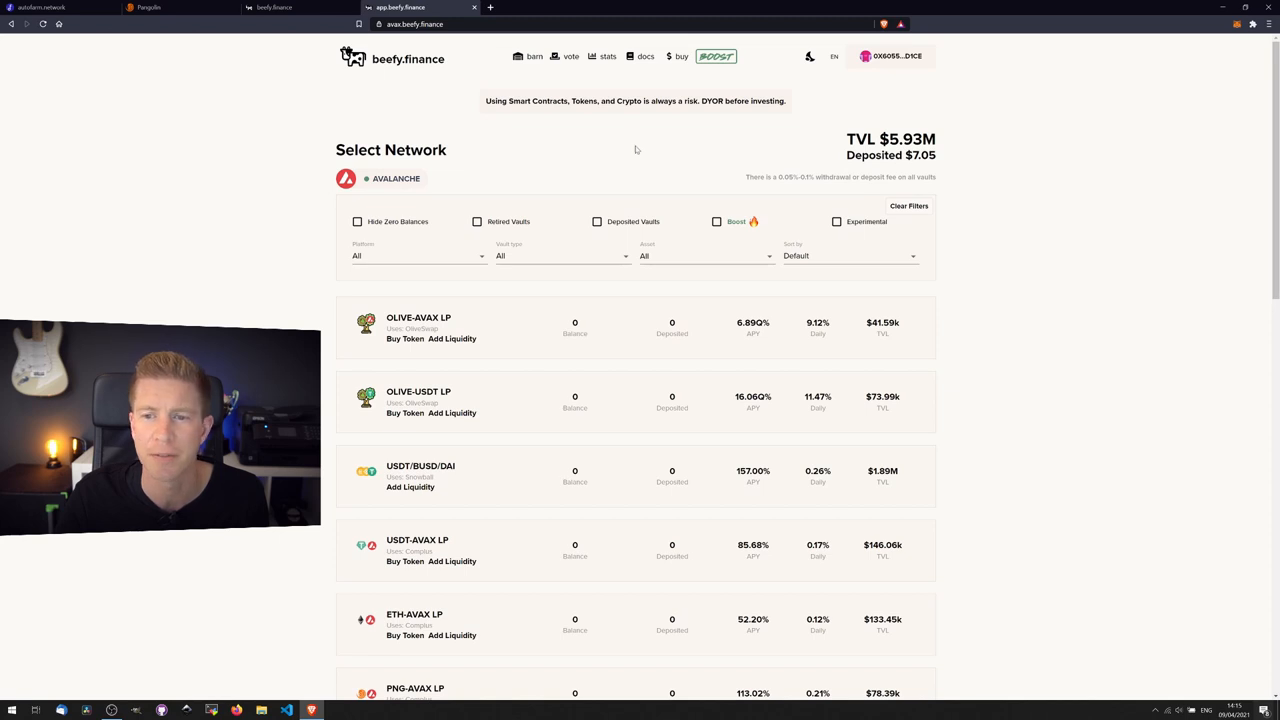
mouse_move(1126, 89)
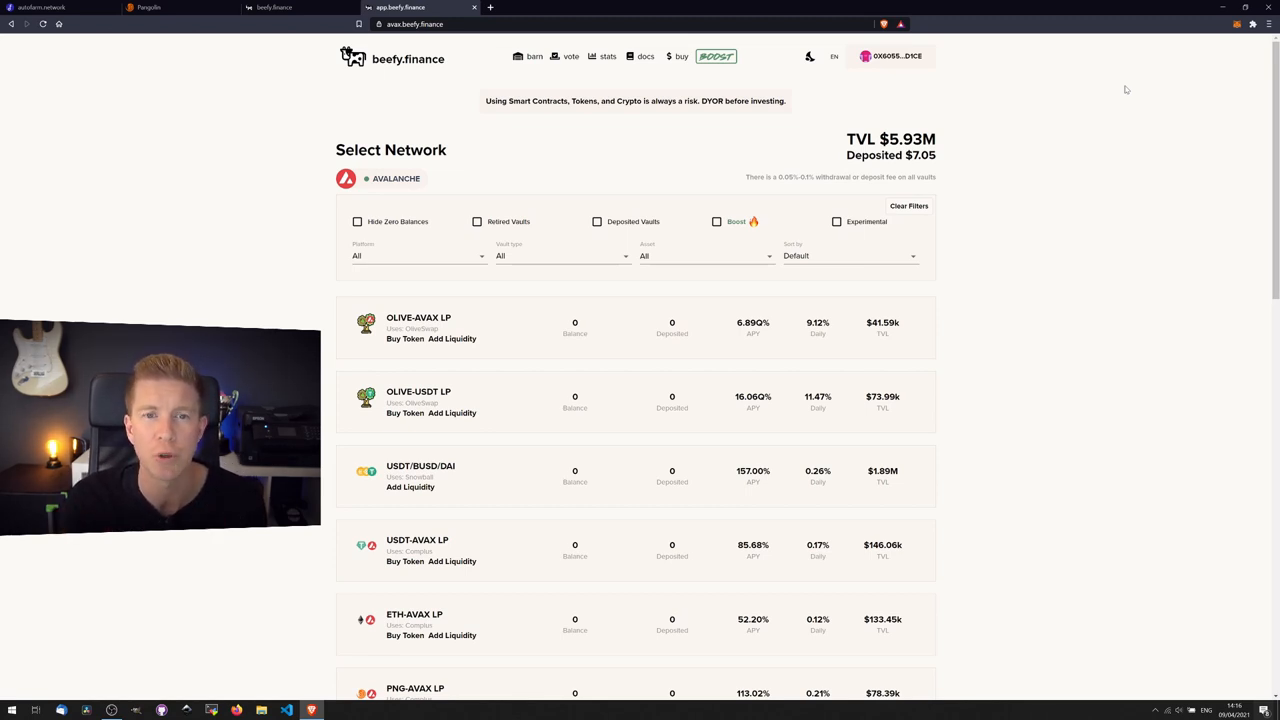
mouse_move(315, 124)
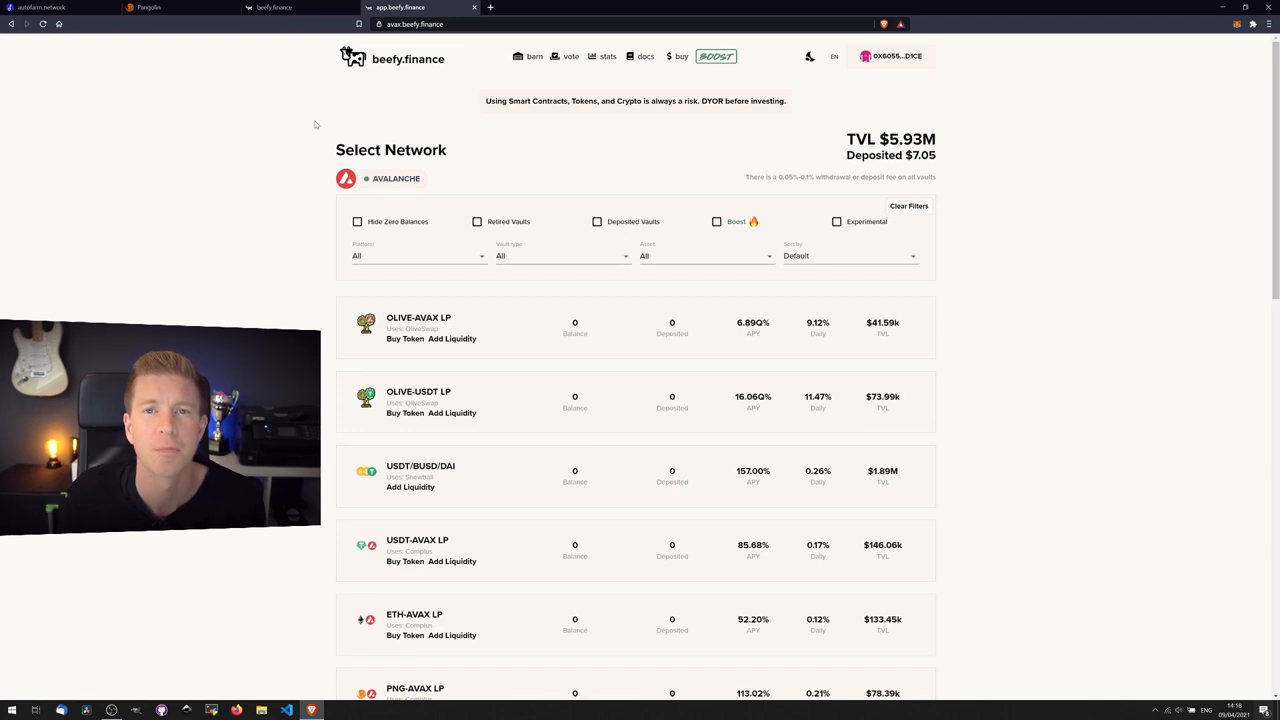